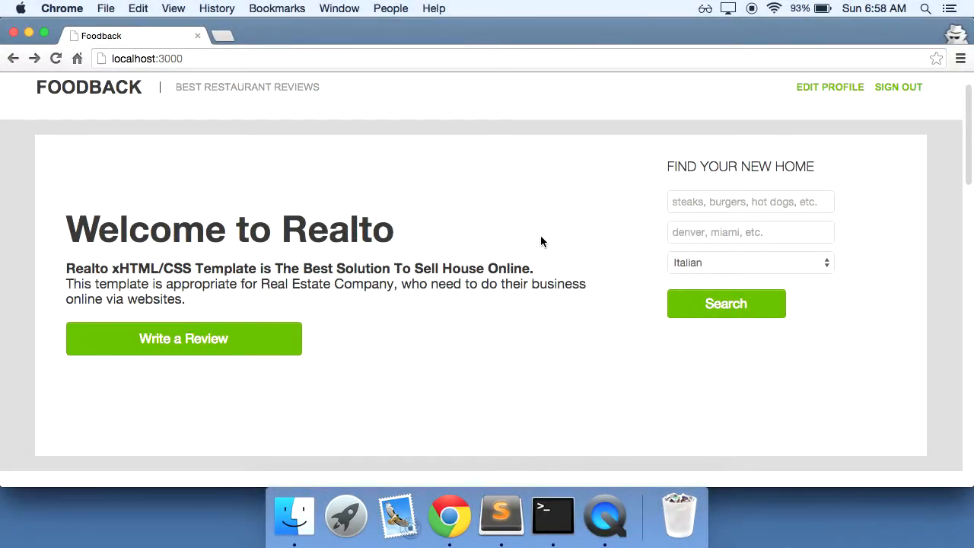
{"action": "mouse_move", "coordinate": [726, 312]}
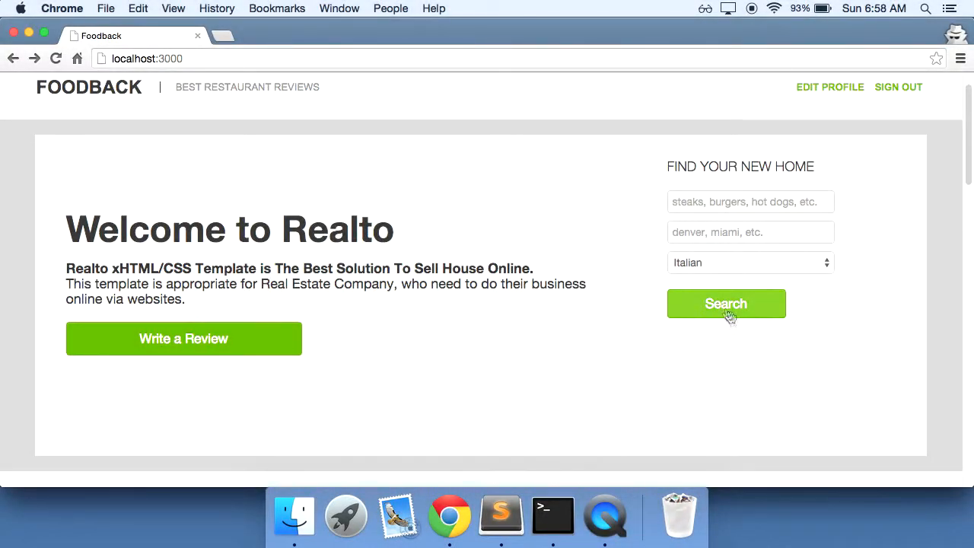
Submit the Foodback search so results list Tom's Bistro and Joe's Pasta Bar.
{"action": "left_click", "coordinate": [725, 304]}
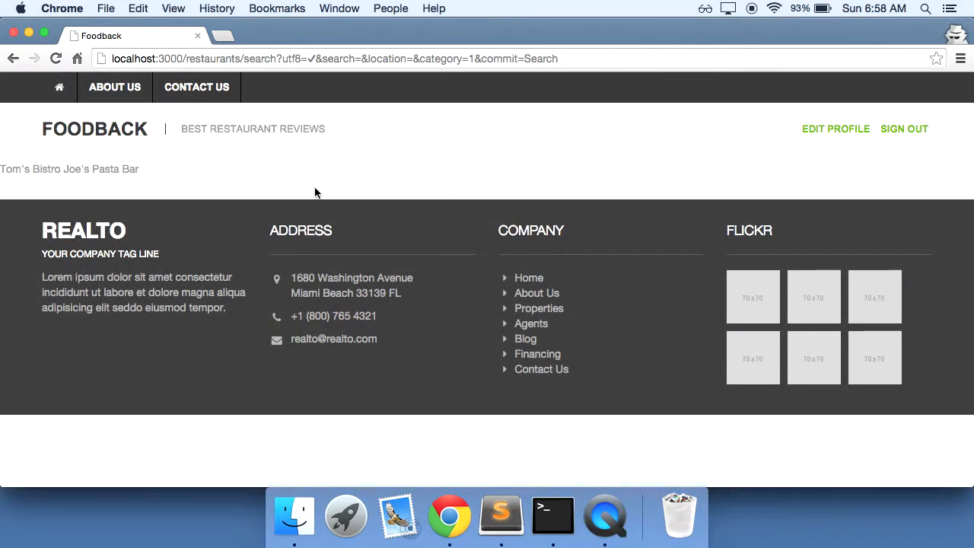
{"action": "mouse_move", "coordinate": [190, 200]}
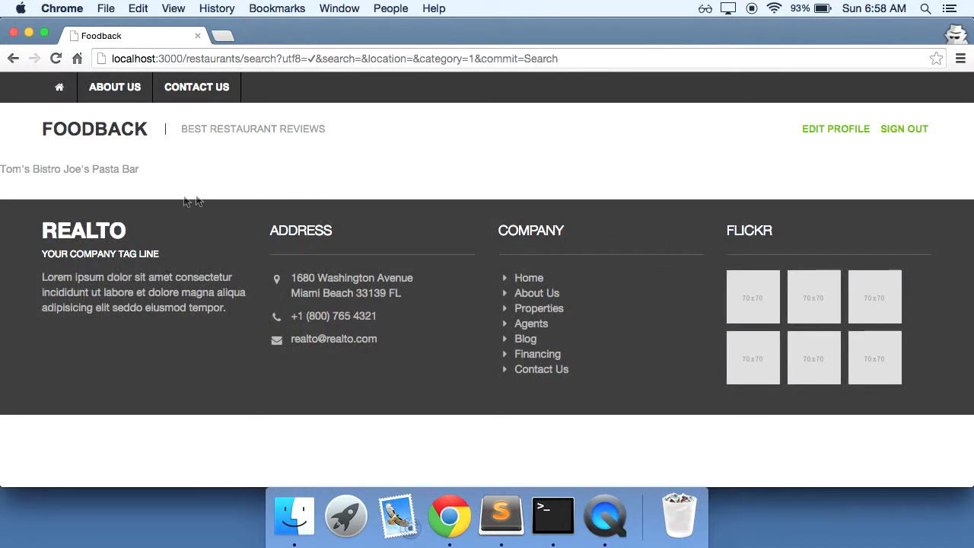
{"action": "mouse_move", "coordinate": [43, 182]}
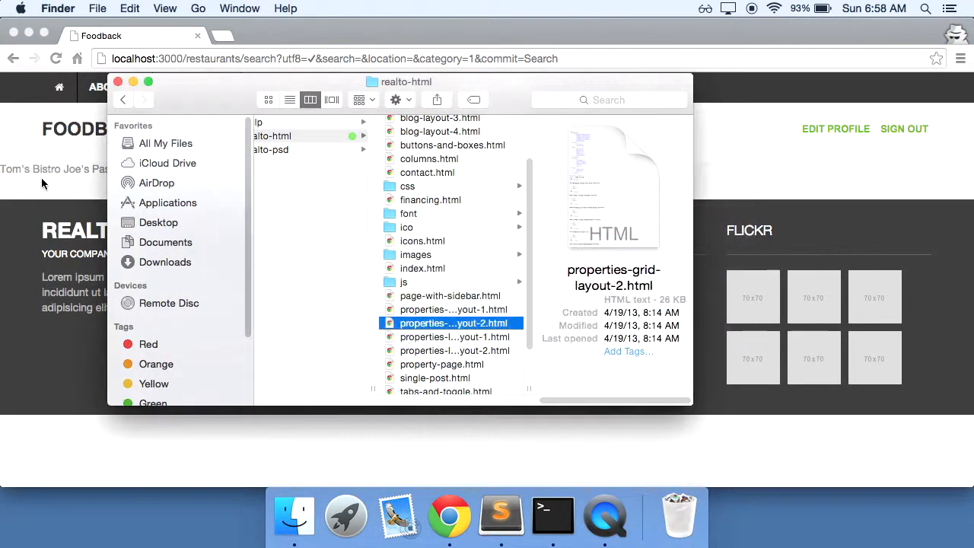
{"action": "left_click", "coordinate": [454, 309]}
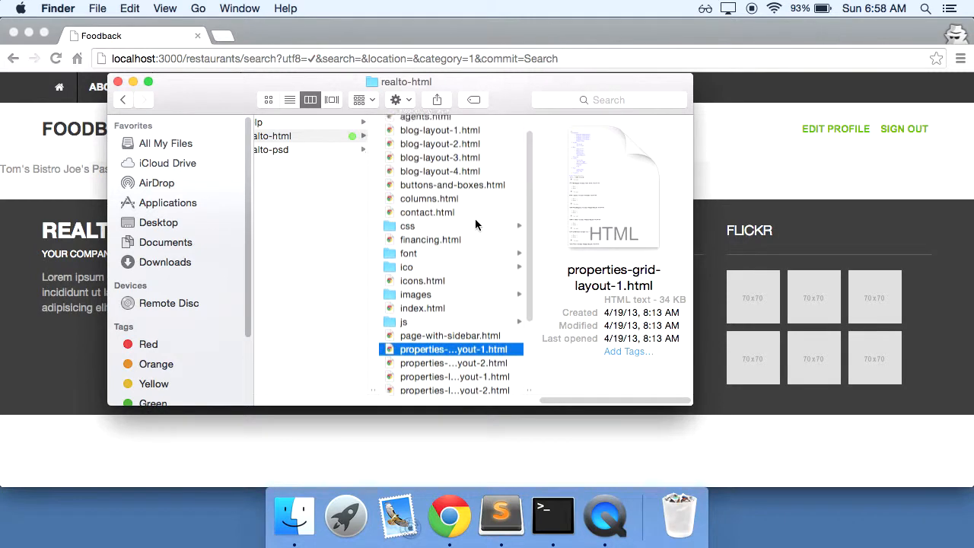
{"action": "scroll", "scroll_direction": "down", "scroll_amount": 3}
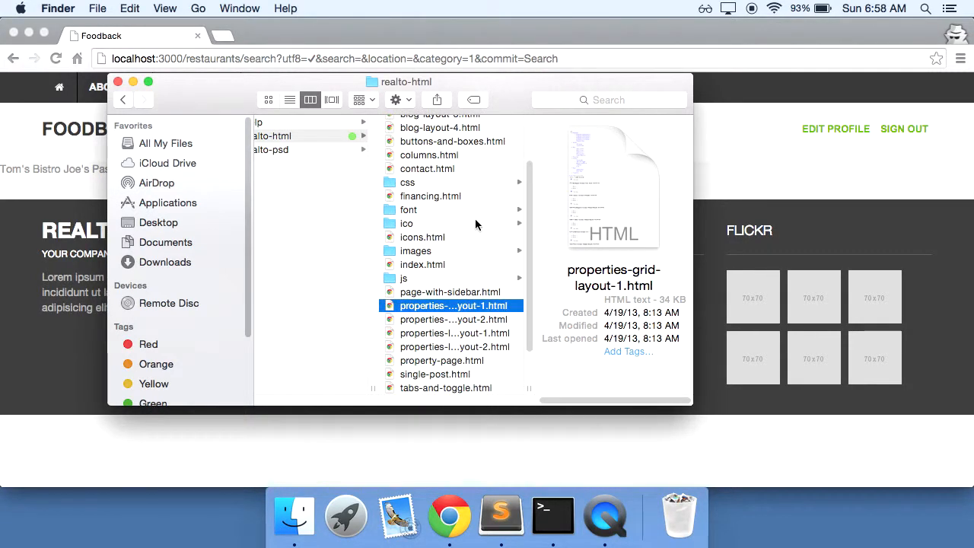
{"action": "left_click", "coordinate": [454, 319]}
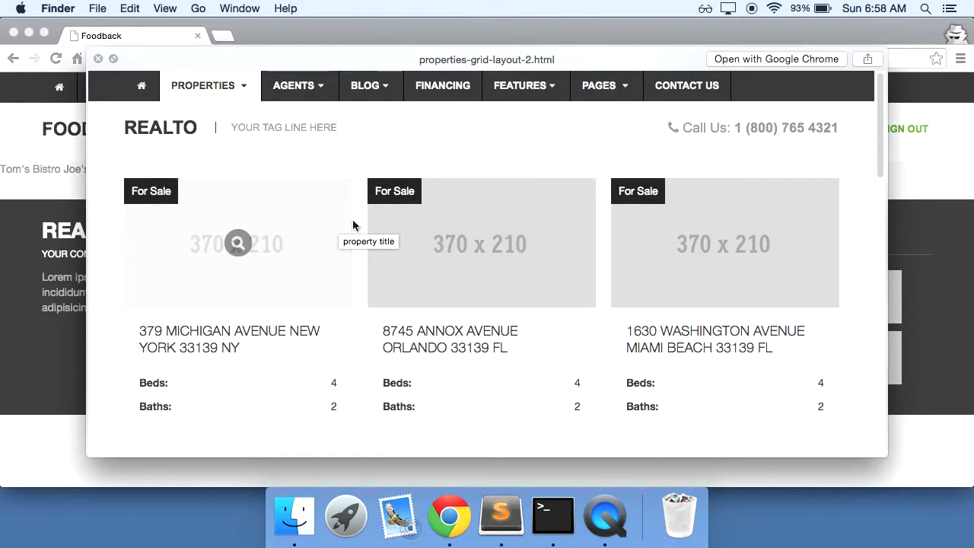
{"action": "scroll", "scroll_direction": "down", "scroll_amount": 3}
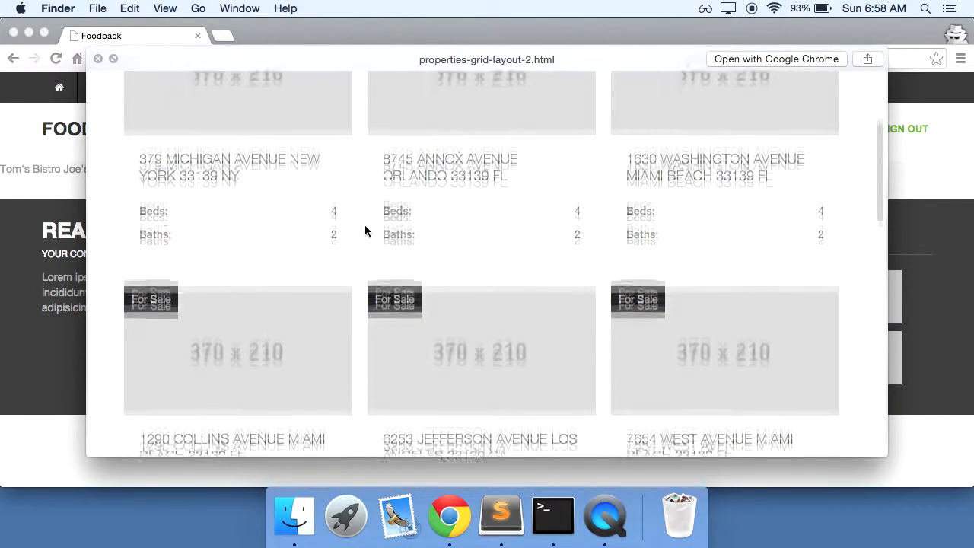
{"action": "scroll", "scroll_direction": "down", "scroll_amount": 3}
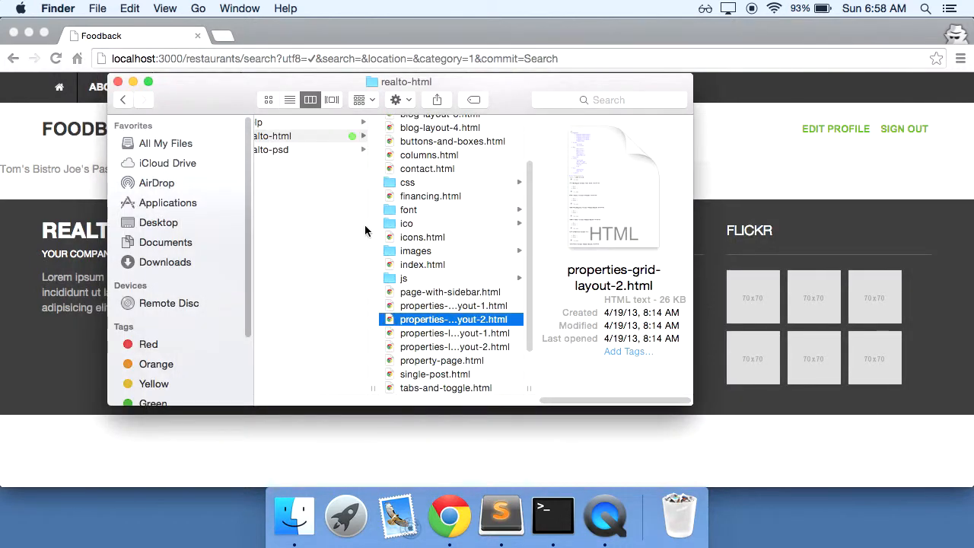
Copy properties-grid-layout-2.html's markup over search.html.erb and save it.
{"action": "key", "text": "cmd+tab"}
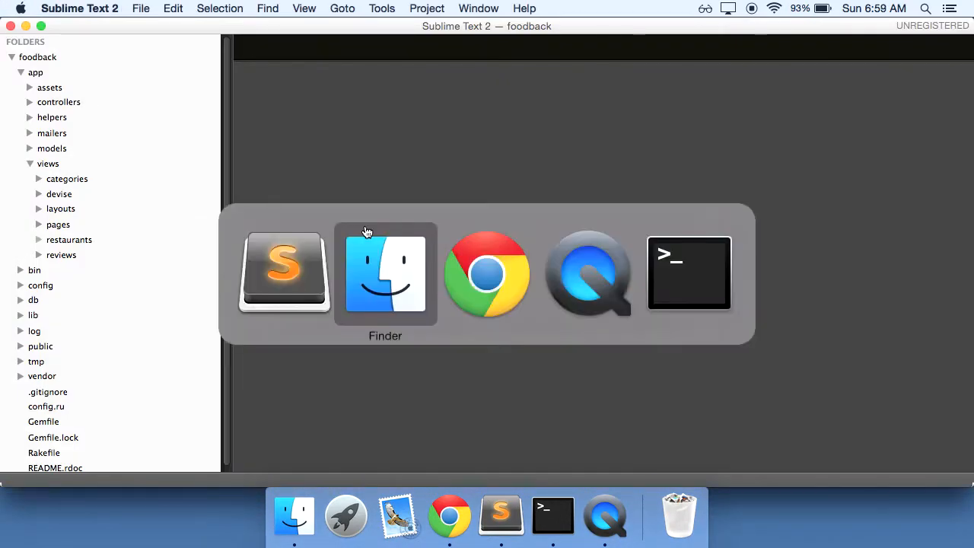
{"action": "left_click", "coordinate": [385, 273]}
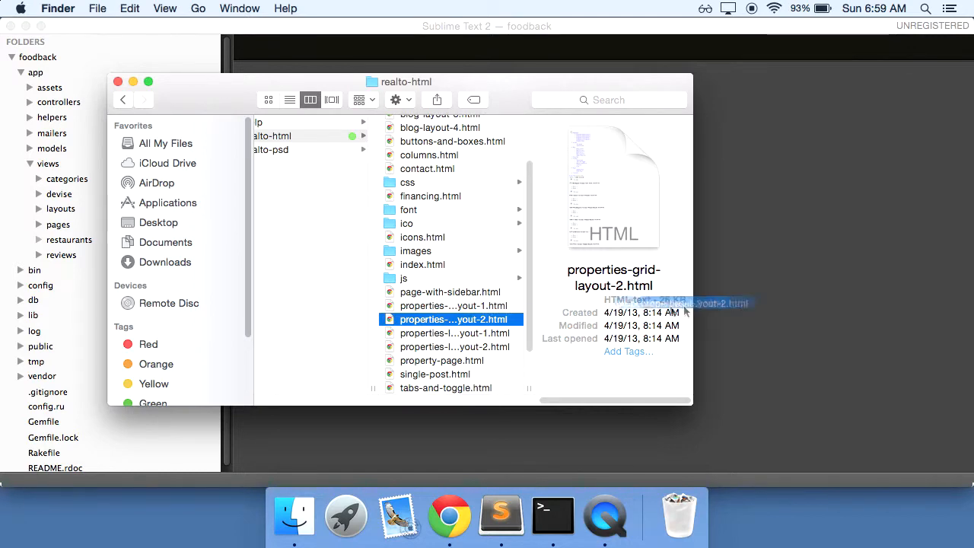
{"action": "double_click", "coordinate": [453, 320]}
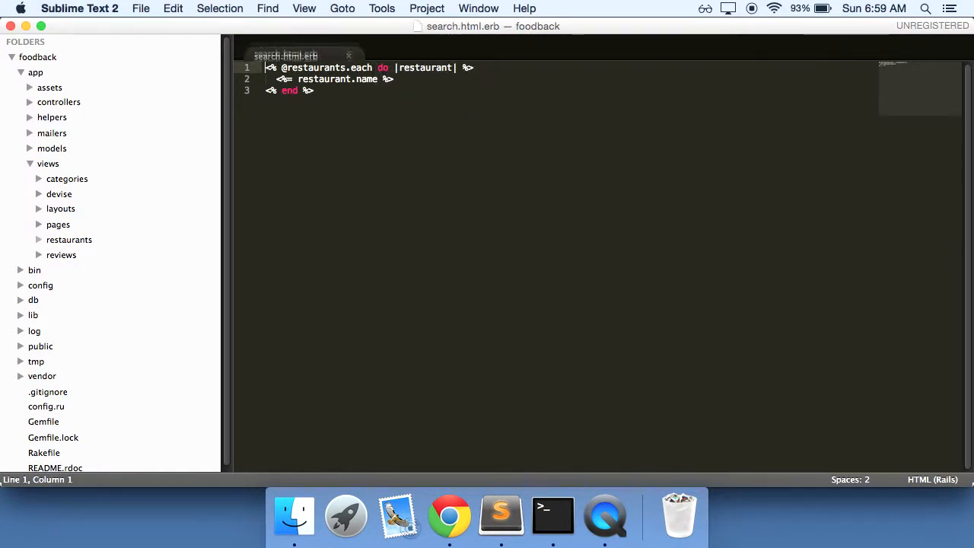
{"action": "key", "text": "cmd+a"}
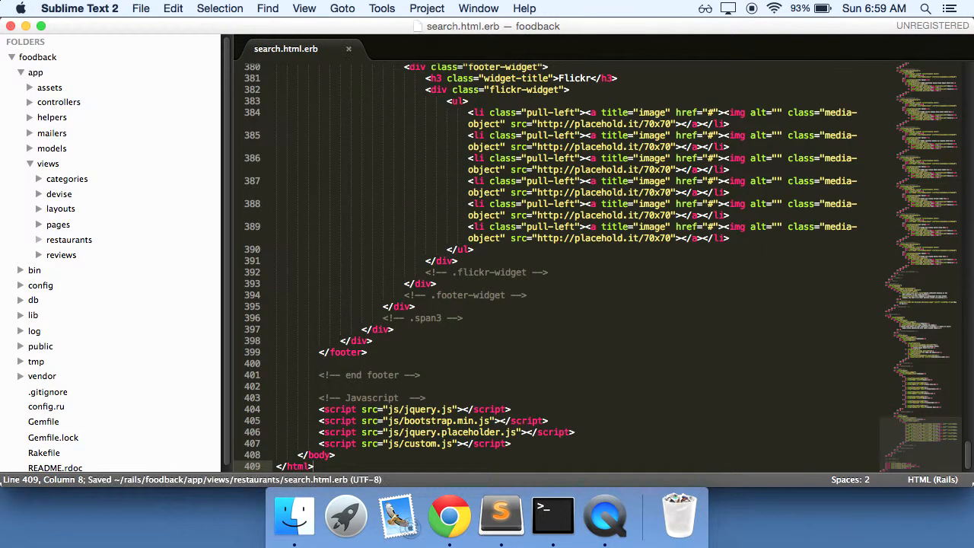
{"action": "left_click", "coordinate": [449, 516]}
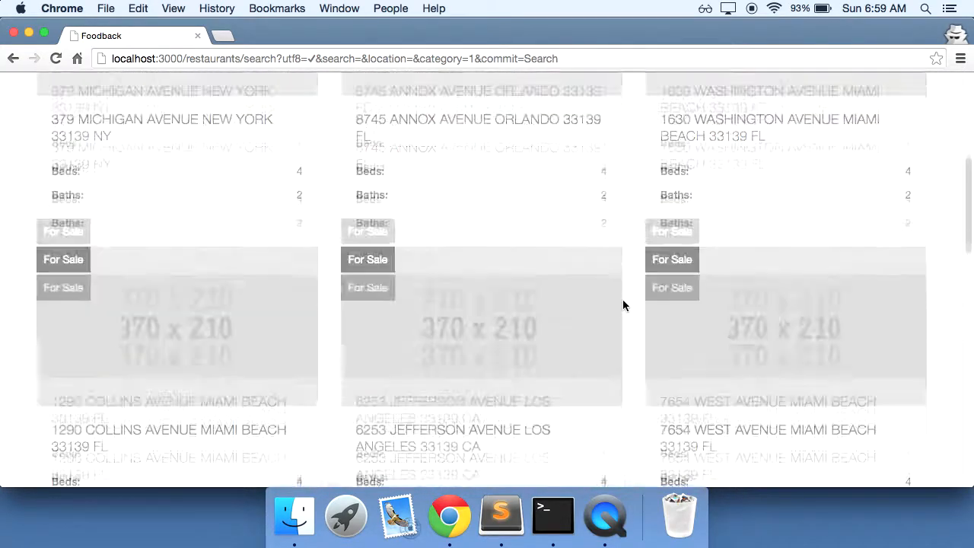
Scroll through the reloaded property card grid on the results page.
{"action": "scroll", "scroll_direction": "down", "scroll_amount": 3}
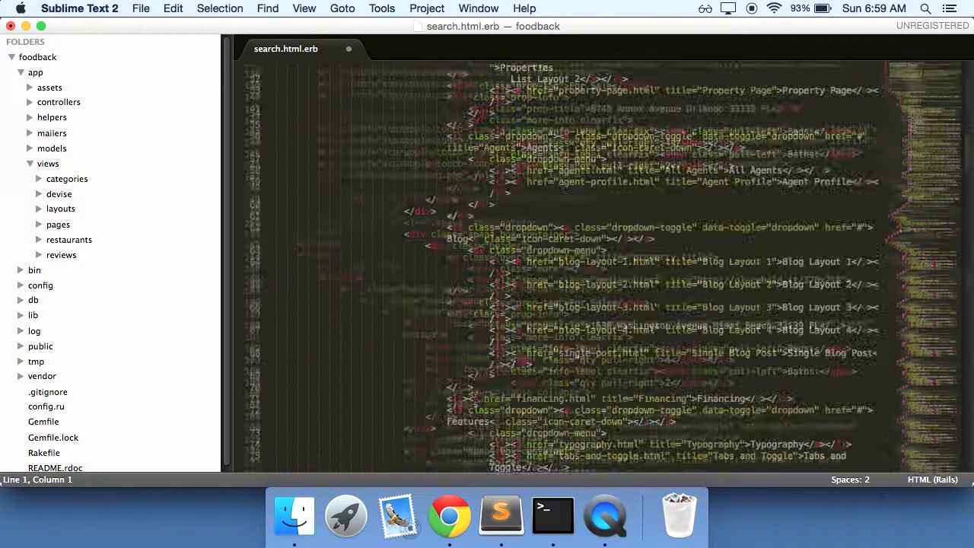
Find the template header, strip the header and footer blocks from search.html.erb, and save.
{"action": "type", "text": "header"}
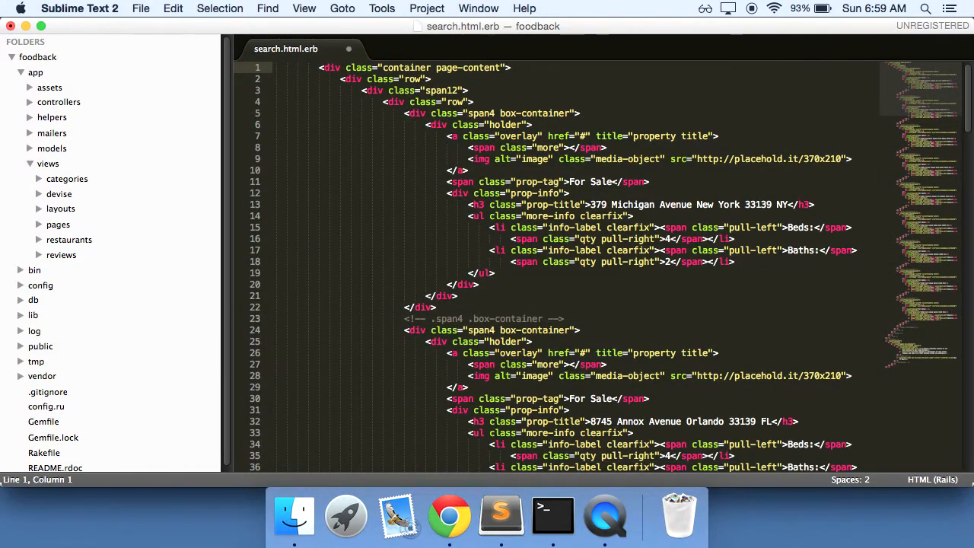
{"action": "key", "text": "cmd+a"}
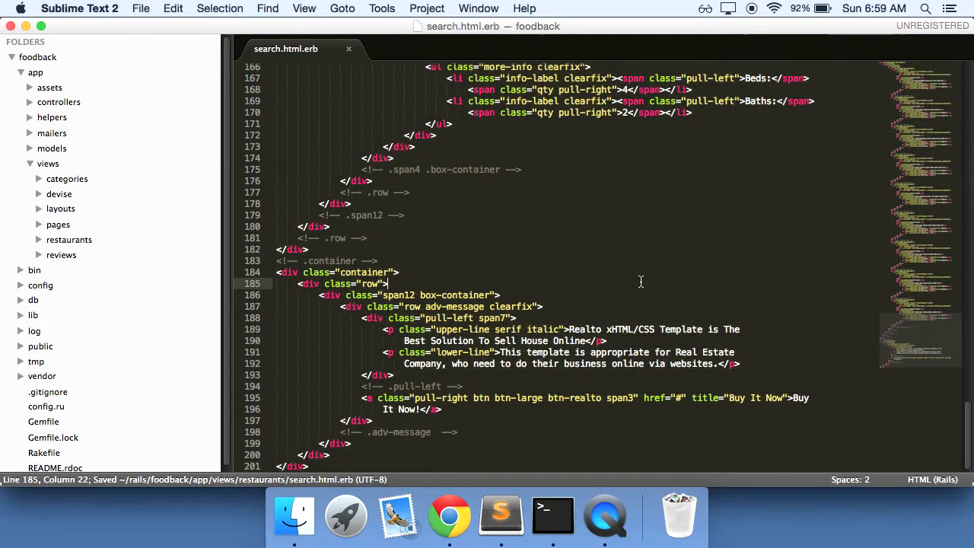
{"action": "left_click", "coordinate": [447, 516]}
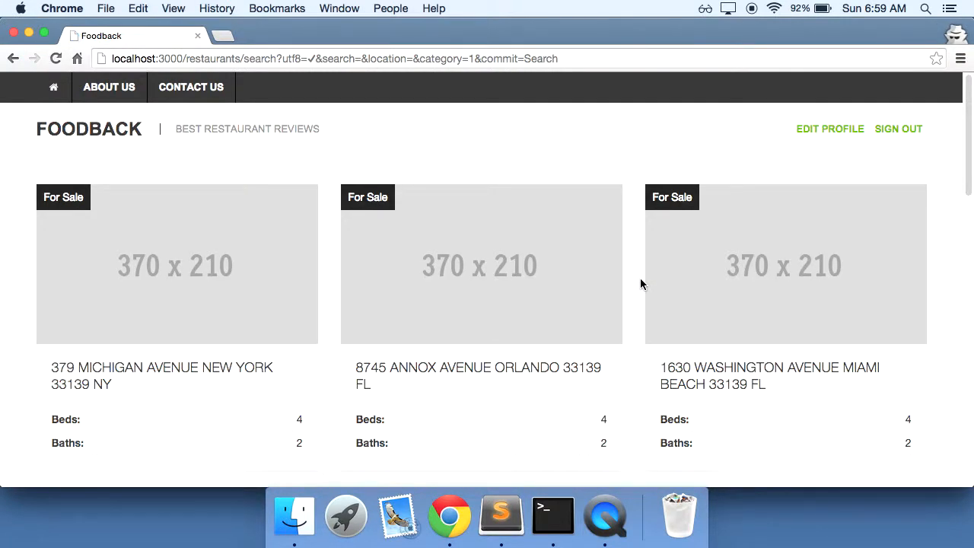
{"action": "scroll", "scroll_direction": "down", "scroll_amount": 3}
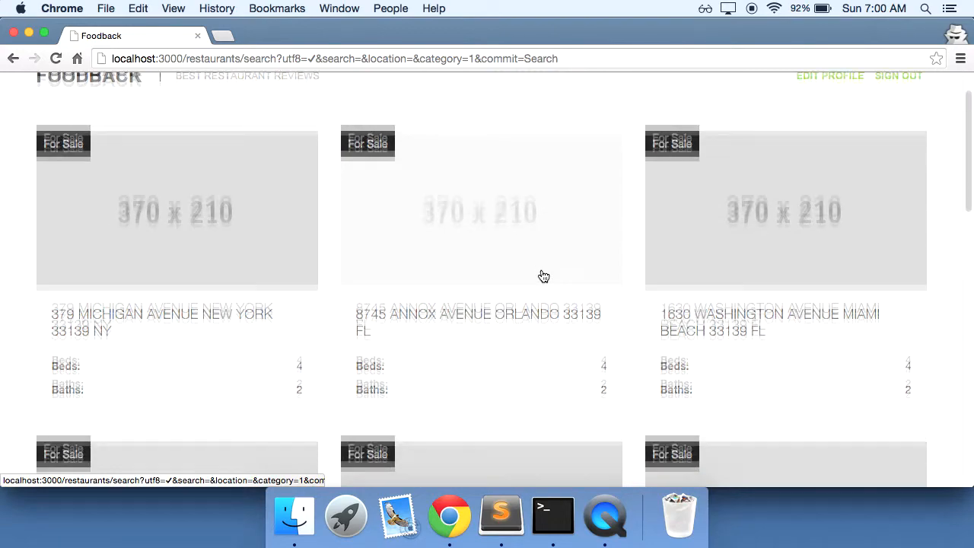
{"action": "scroll", "scroll_direction": "down", "scroll_amount": 3}
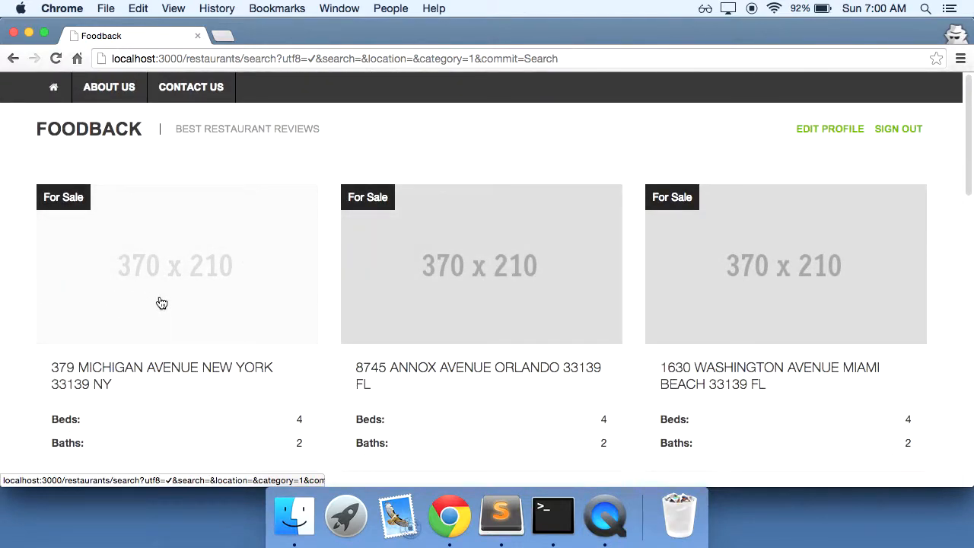
{"action": "key", "text": "cmd+tab"}
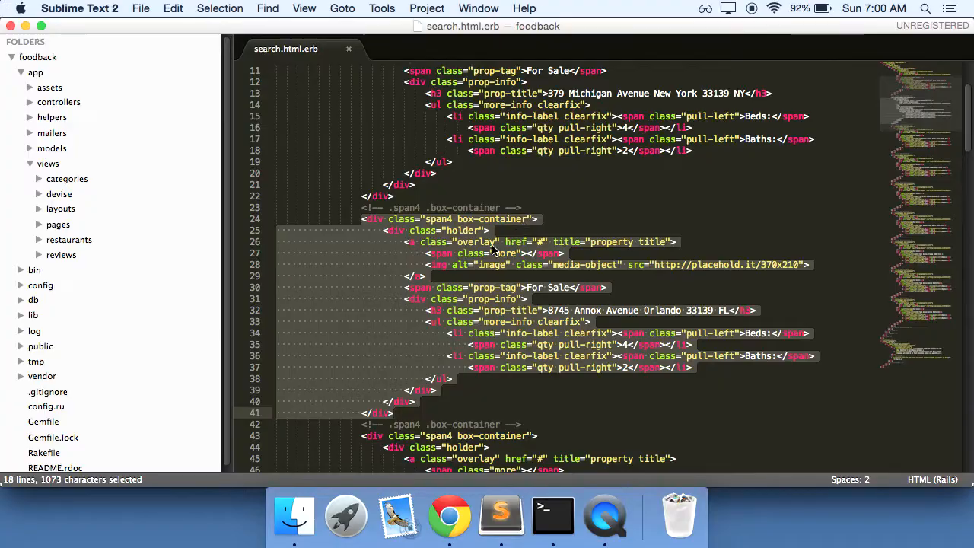
Remove the repeated span4 box-container cards, leaving one, and place the cursor above it.
{"action": "scroll", "scroll_direction": "down", "scroll_amount": 3}
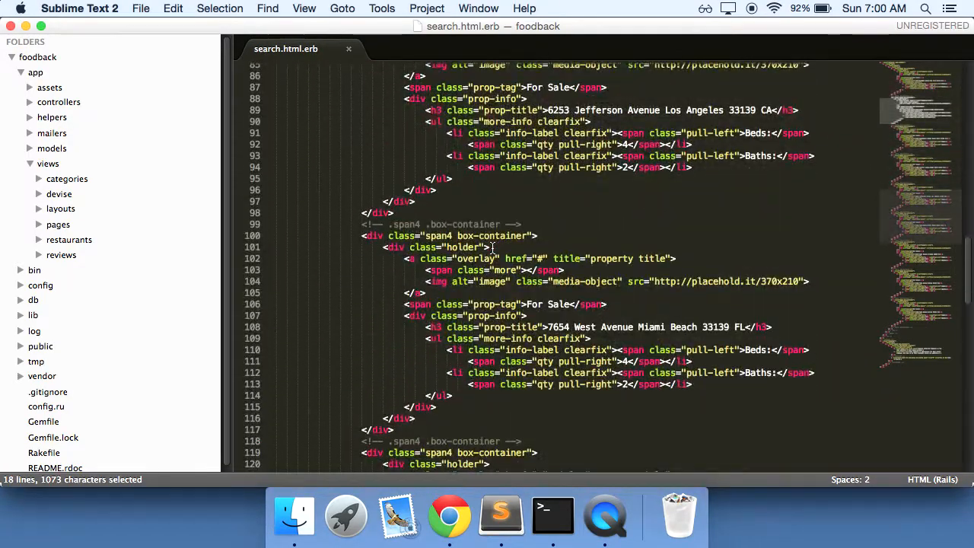
{"action": "scroll", "scroll_direction": "down", "scroll_amount": 3}
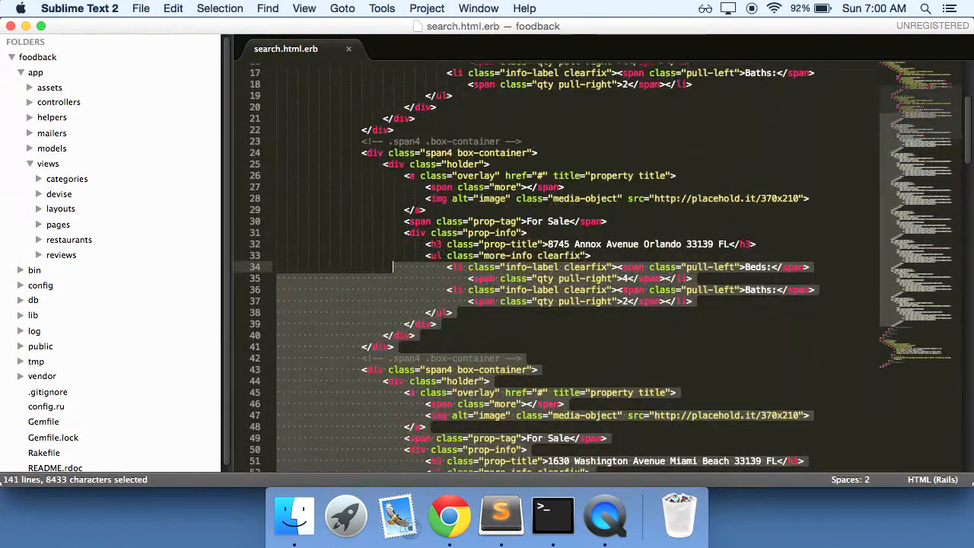
{"action": "scroll", "scroll_direction": "up", "scroll_amount": 3}
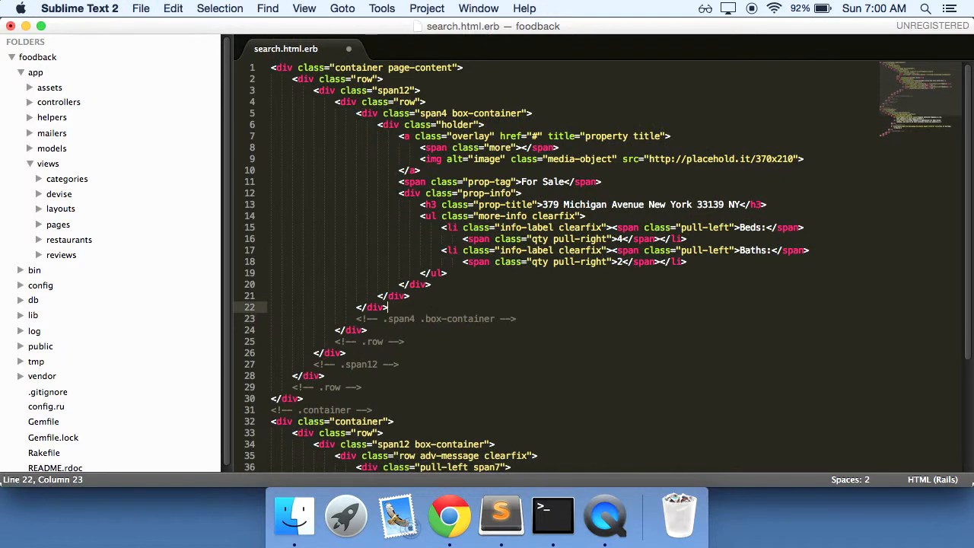
{"action": "left_click", "coordinate": [450, 515]}
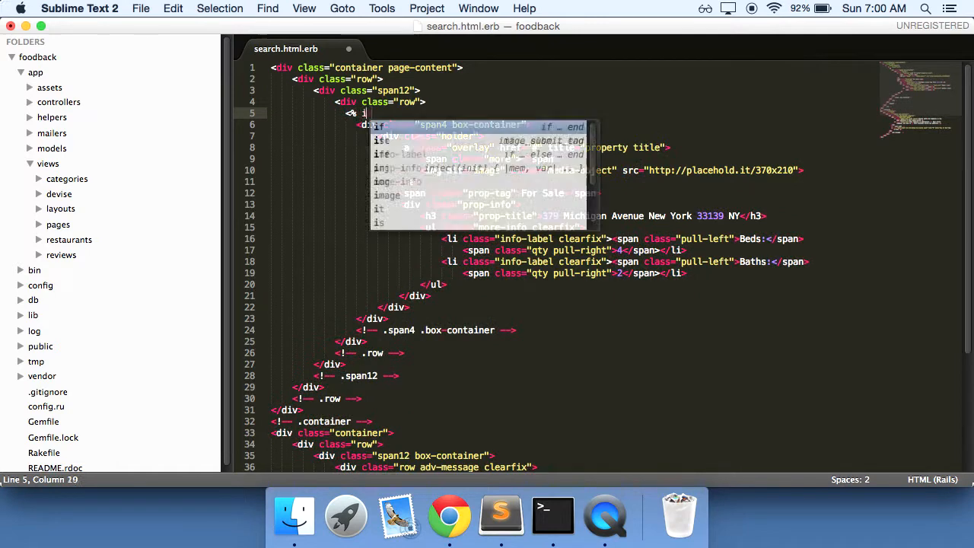
{"action": "type", "text": "@resta"}
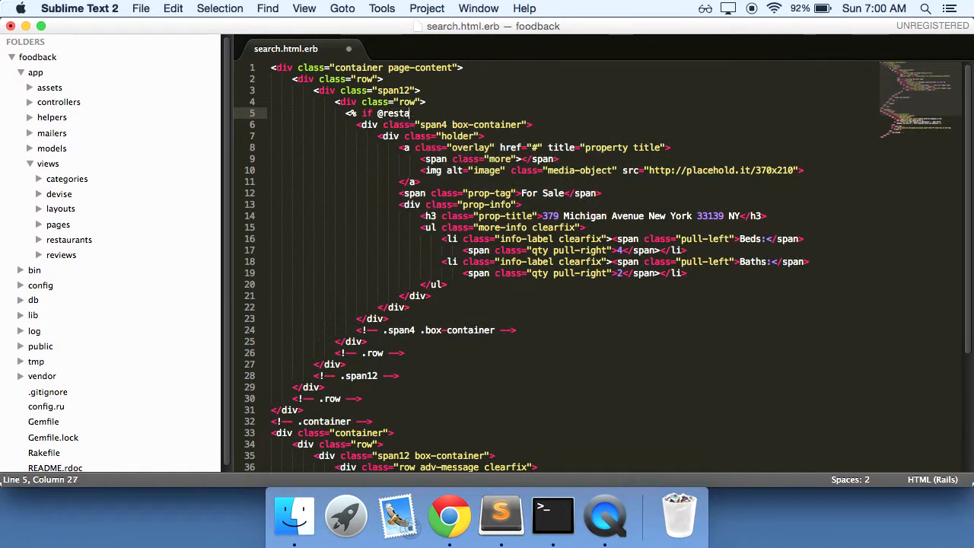
{"action": "type", "text": "urants.blank? %>"}
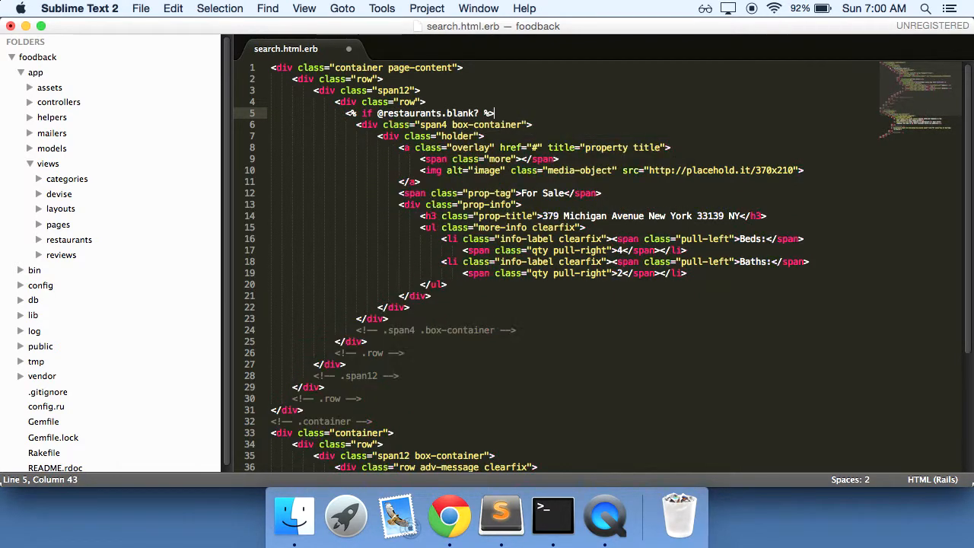
{"action": "type", "text": "<"}
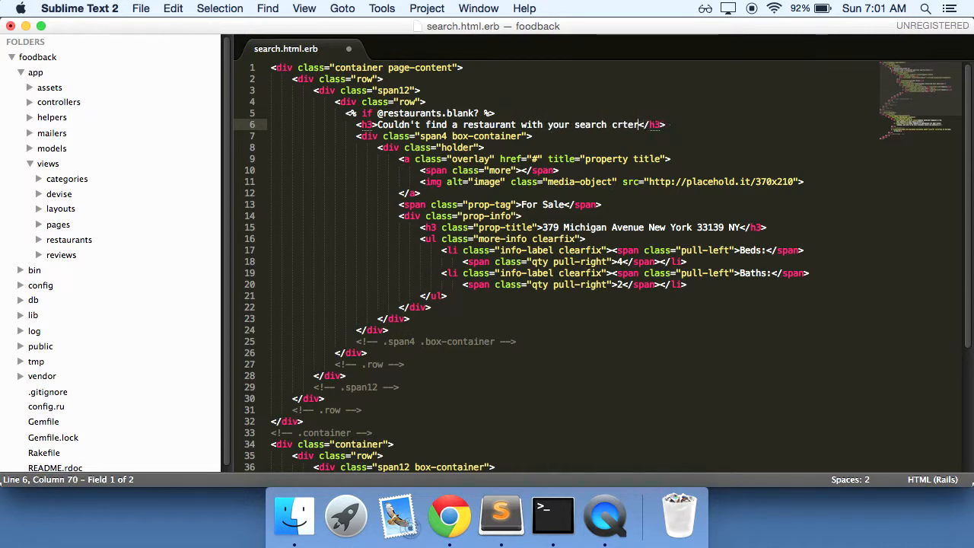
{"action": "type", "text": "ia!"}
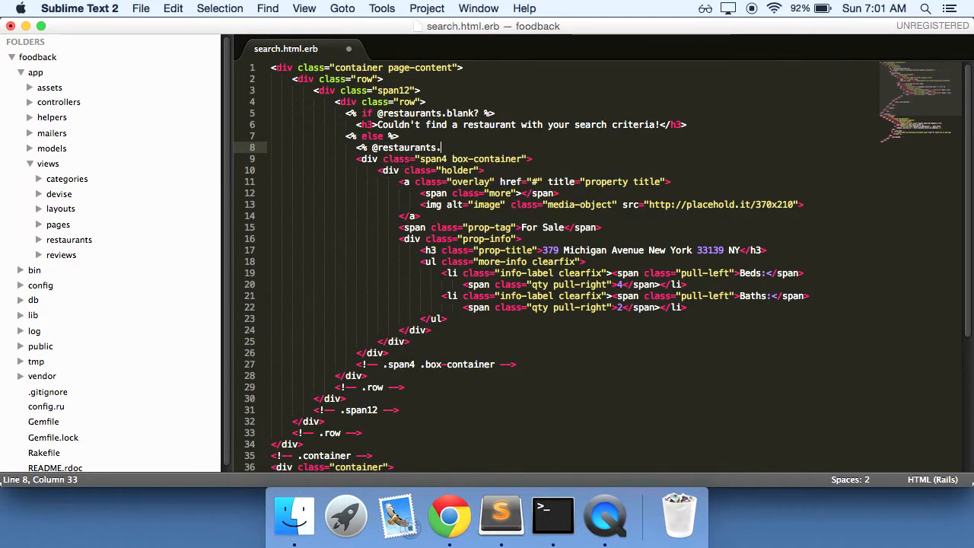
{"action": "type", "text": ".each do |restau"}
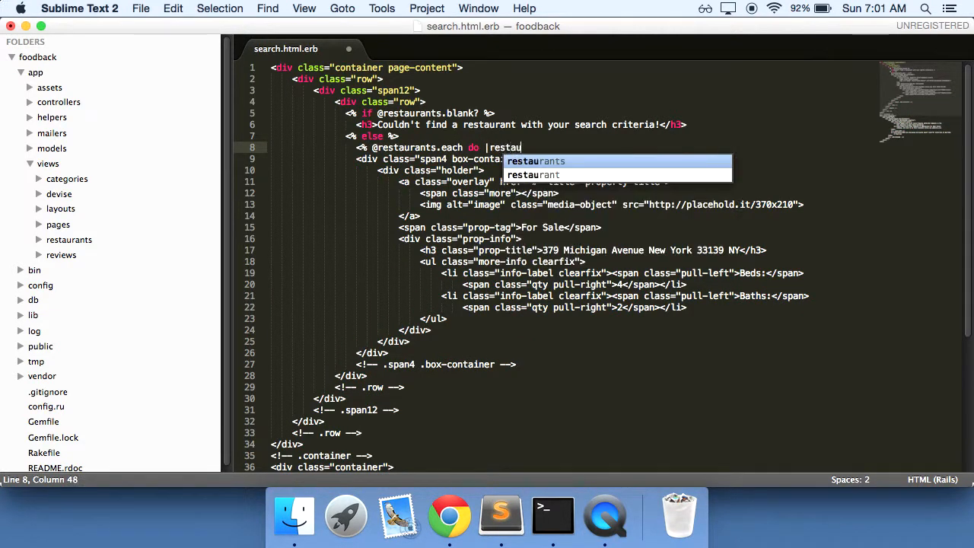
{"action": "type", "text": "rant| %>"}
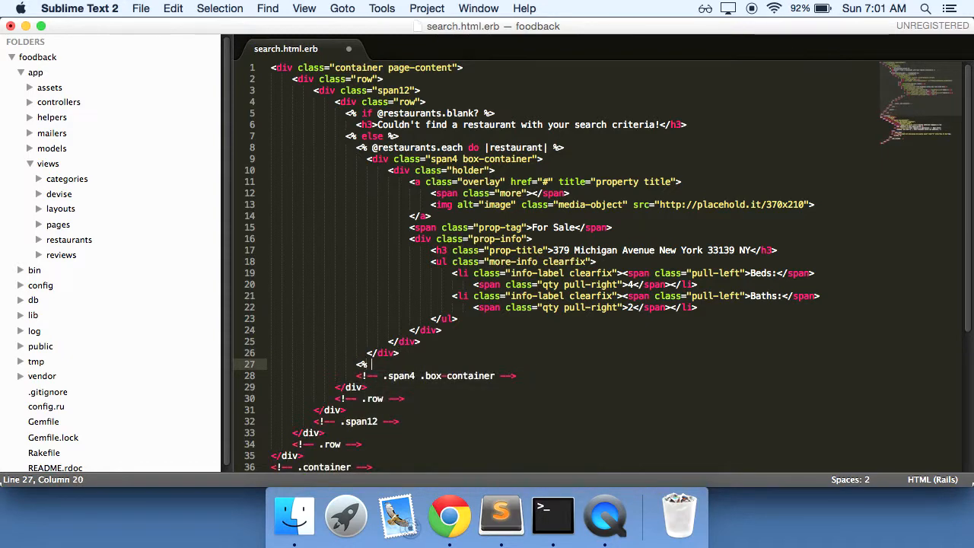
{"action": "type", "text": "end %>"}
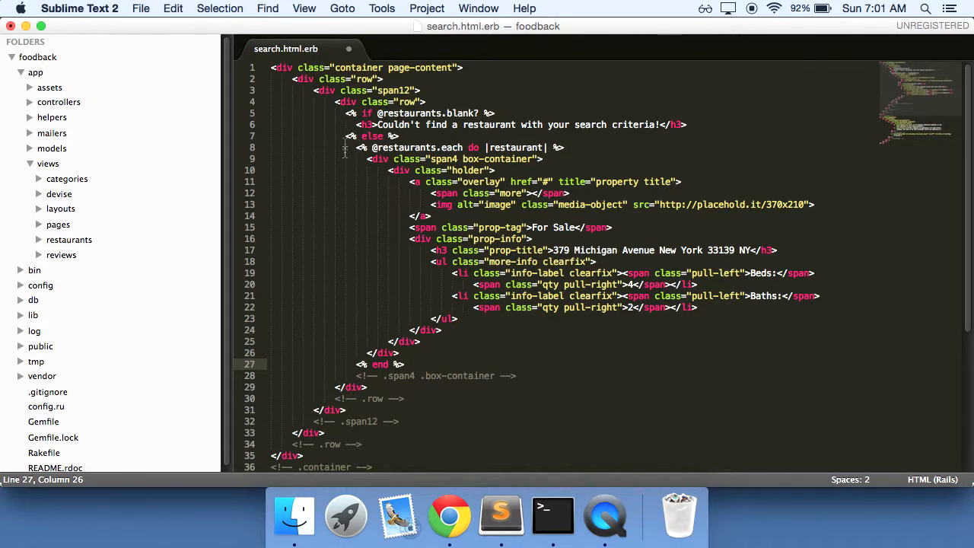
{"action": "key", "text": "enter"}
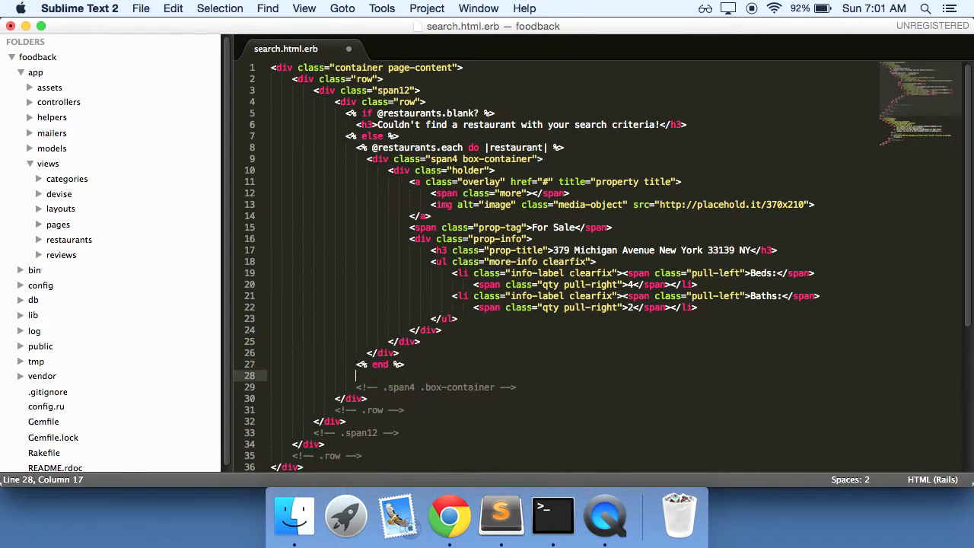
{"action": "type", "text": "<% end %>"}
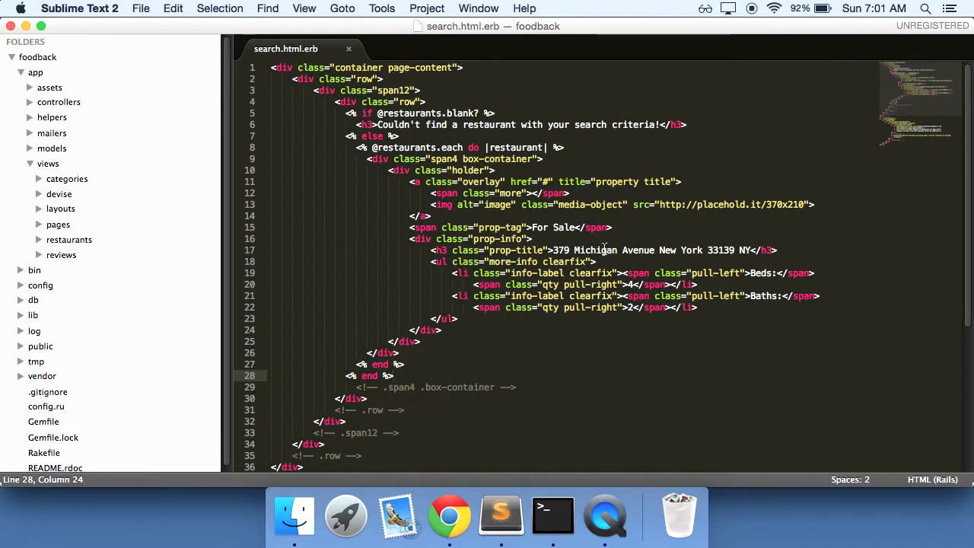
{"action": "key", "text": "cmd+tab"}
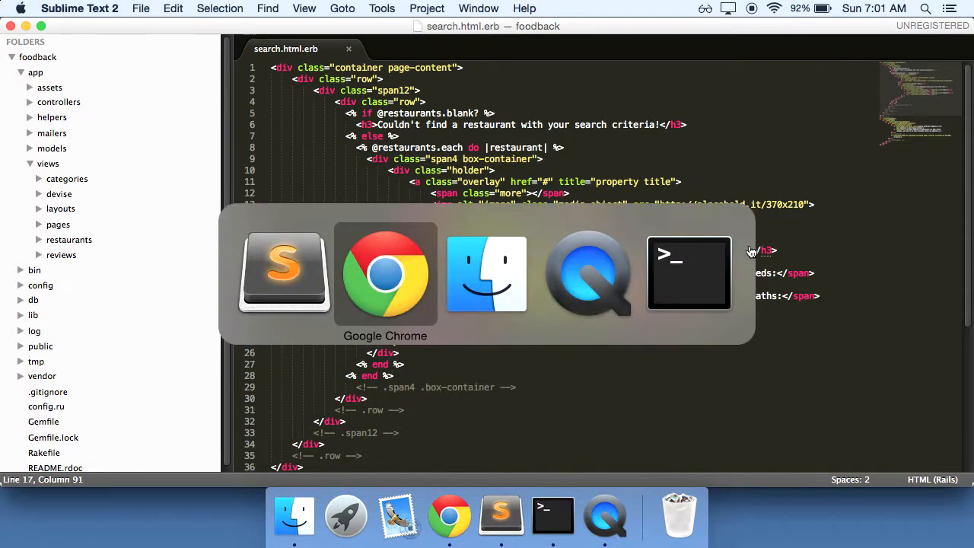
Reload the results page to inspect the single rendered card, then return to the template.
{"action": "left_click", "coordinate": [386, 272]}
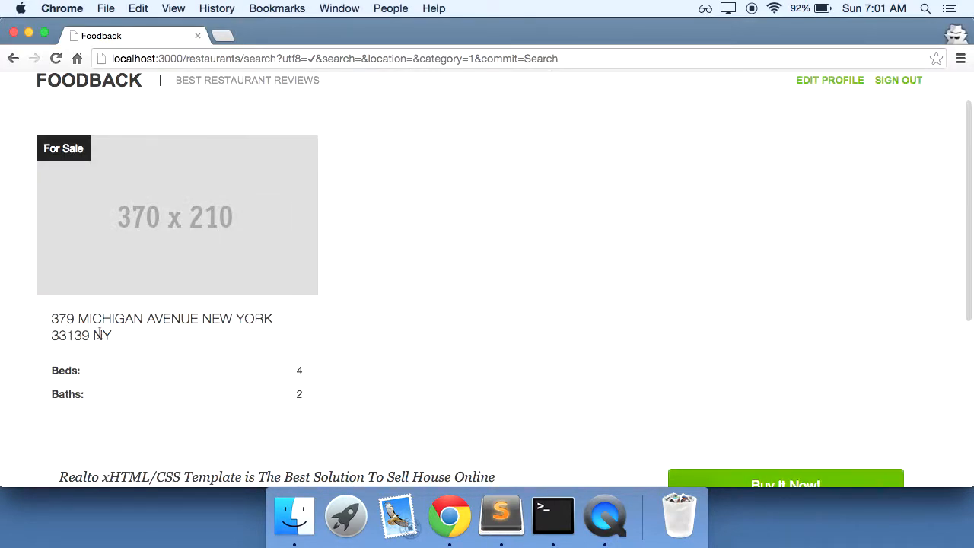
{"action": "mouse_move", "coordinate": [122, 341]}
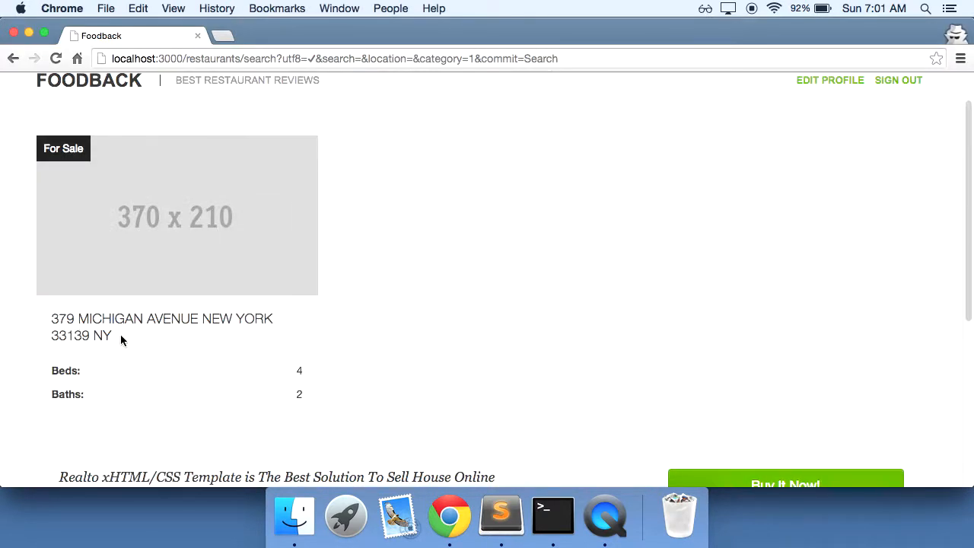
{"action": "left_click", "coordinate": [500, 516]}
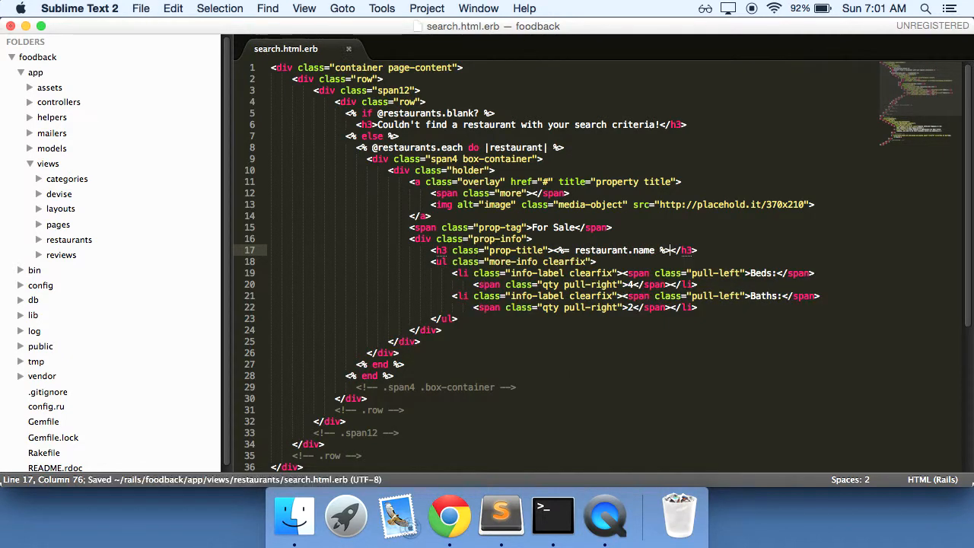
Title cards with restaurant.name and relabel Beds/Baths as Phone and Location using restaurant.phone and restaurant.city.
{"action": "left_click", "coordinate": [449, 514]}
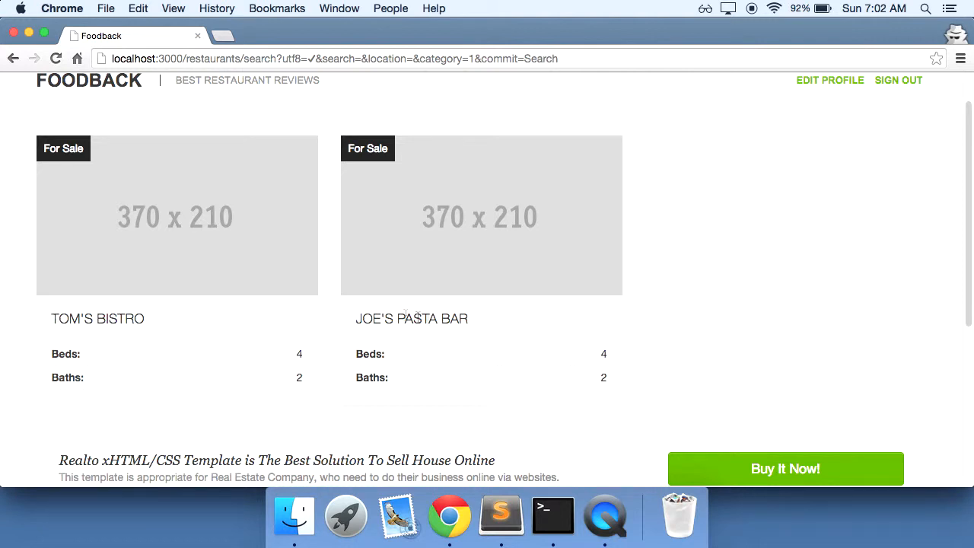
{"action": "mouse_move", "coordinate": [204, 268]}
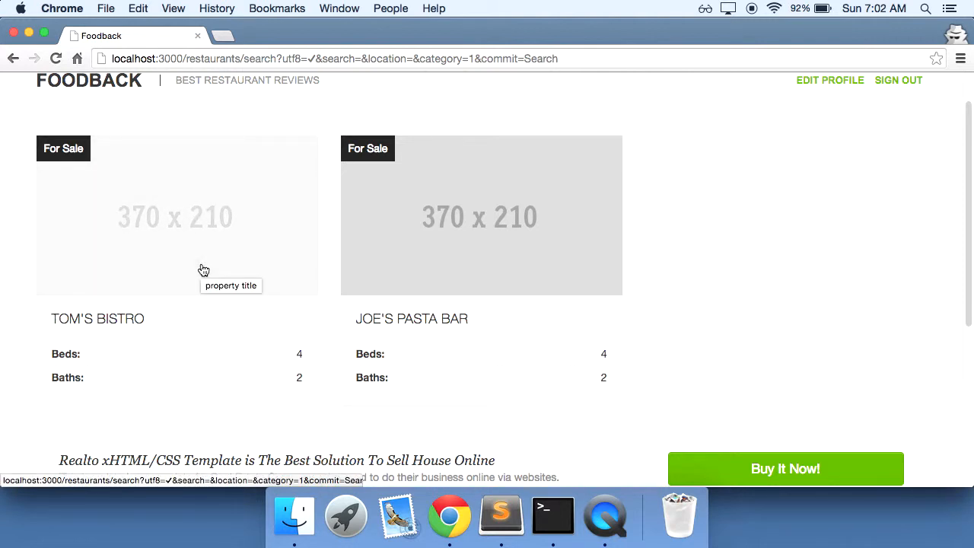
{"action": "mouse_move", "coordinate": [510, 292]}
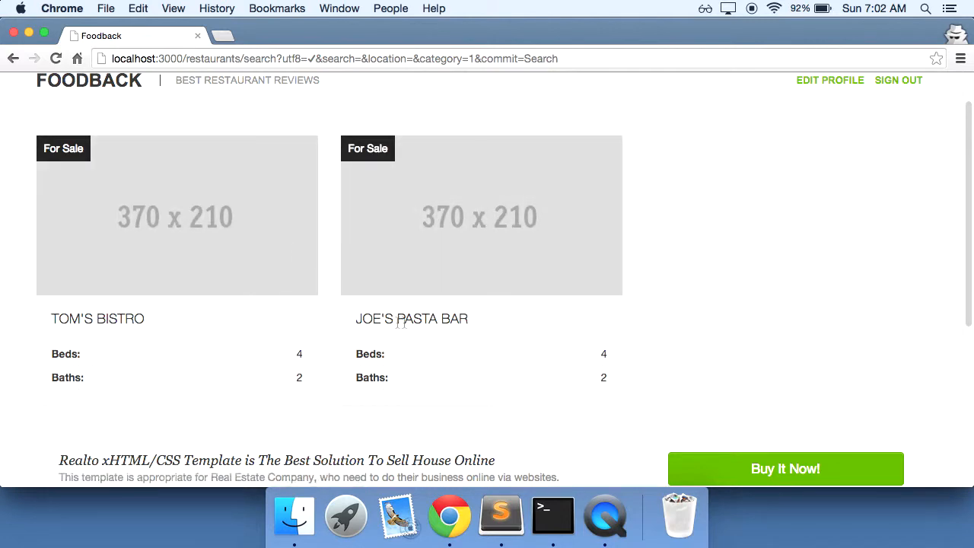
{"action": "left_click", "coordinate": [499, 516]}
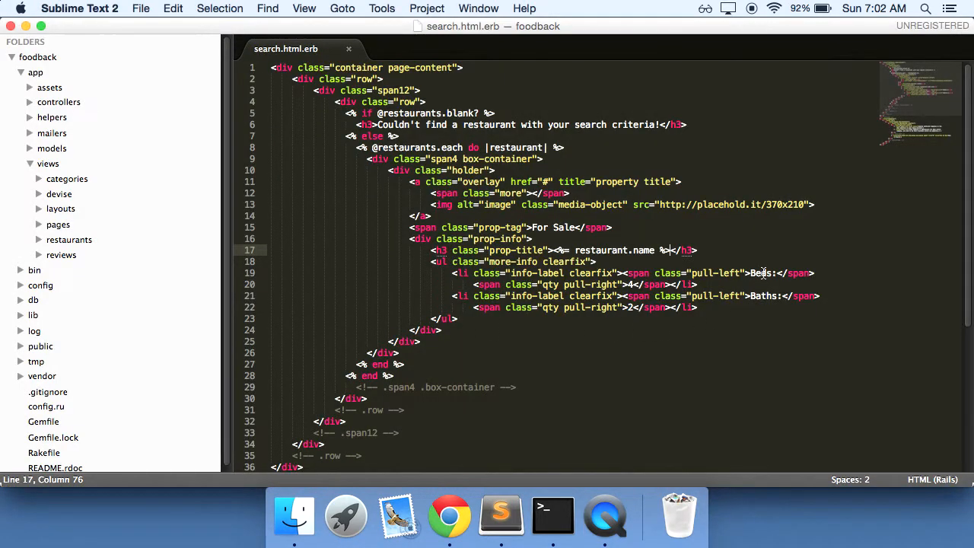
{"action": "type", "text": "Phone"}
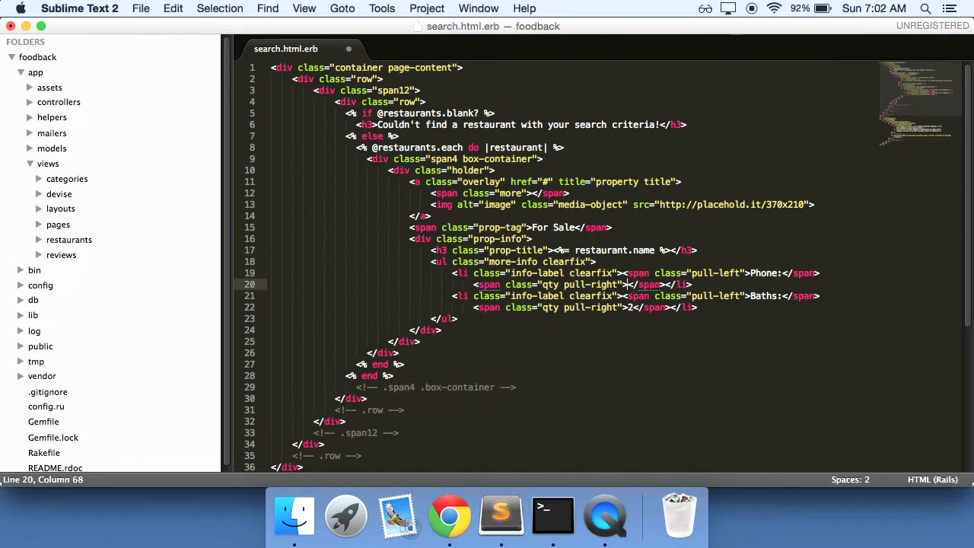
{"action": "type", "text": "restaurant.phone %><"}
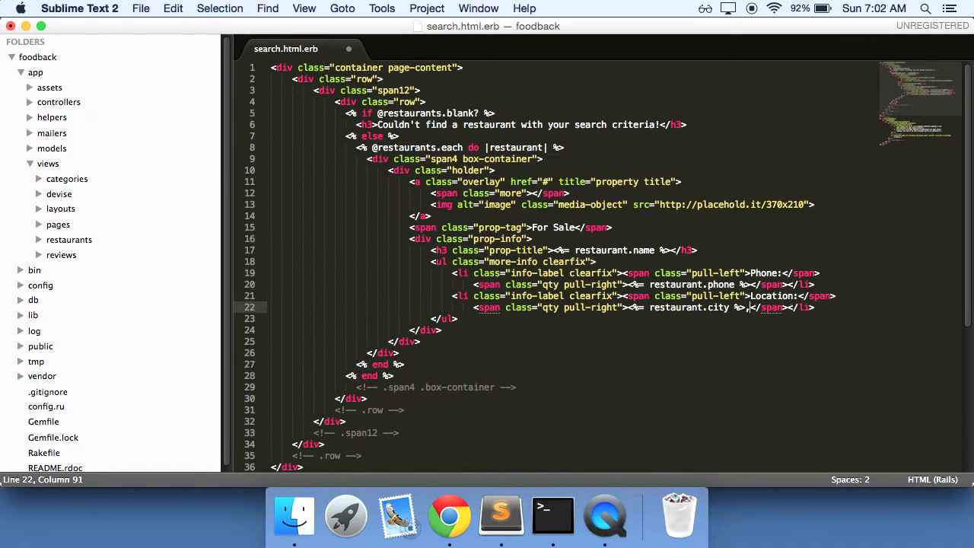
{"action": "type", "text": "res"}
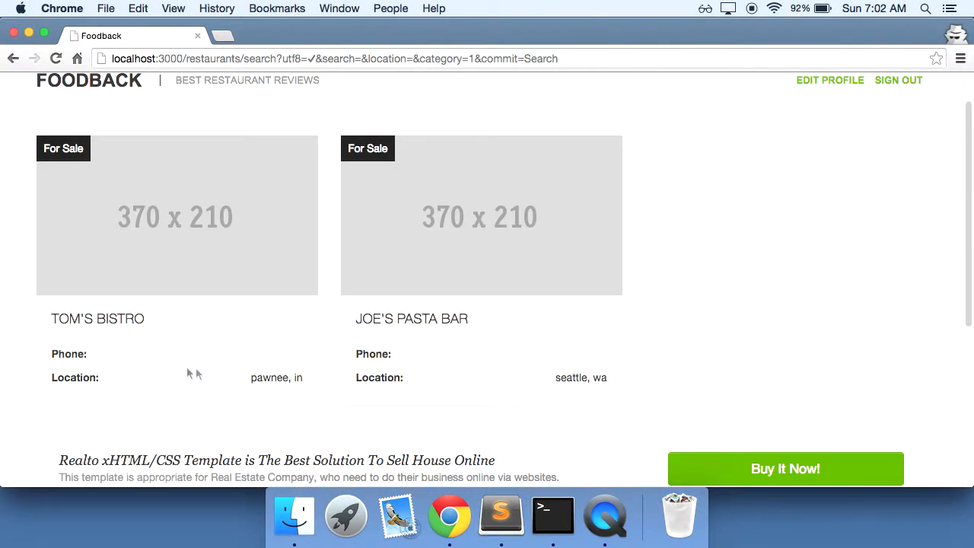
{"action": "mouse_move", "coordinate": [381, 383]}
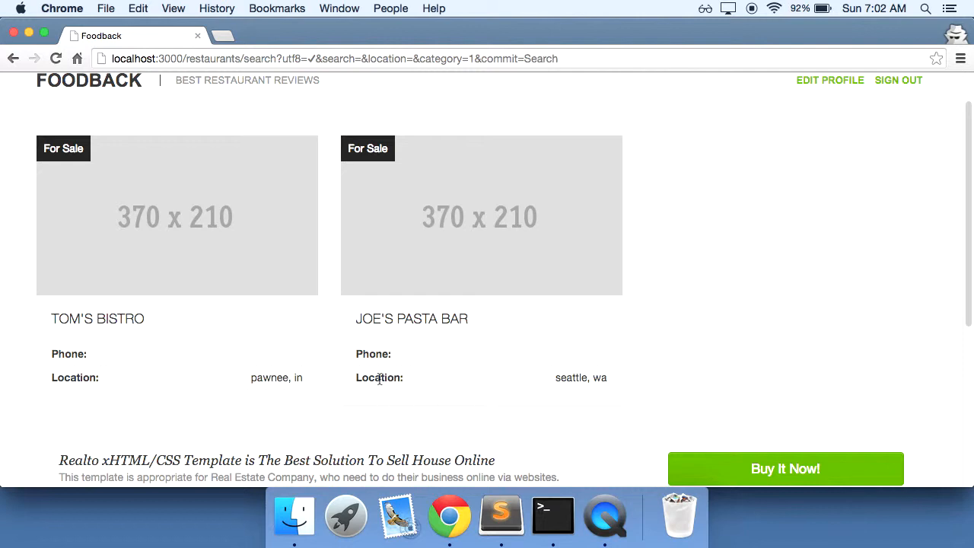
{"action": "mouse_move", "coordinate": [402, 405]}
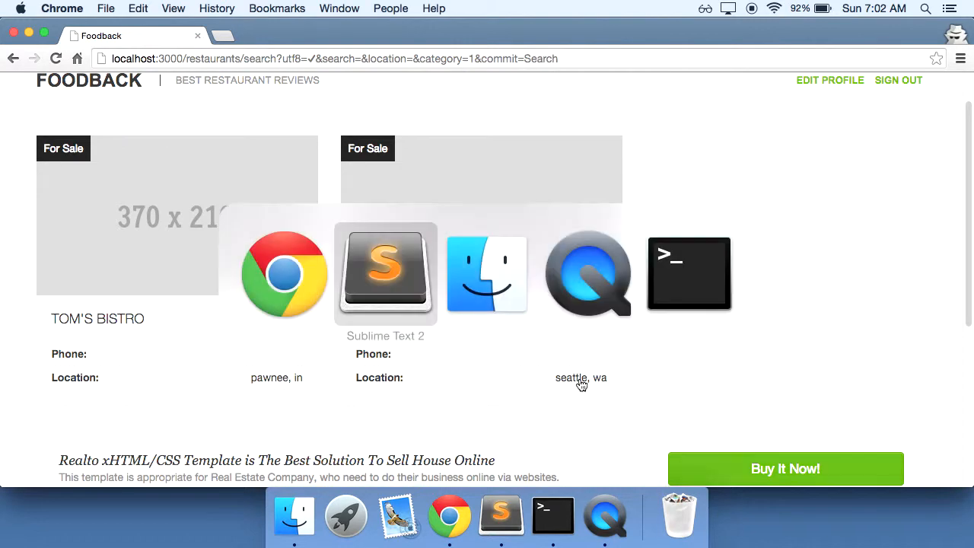
Append .capitalize to restaurant.city in the Location row and check it in the browser.
{"action": "left_click", "coordinate": [384, 274]}
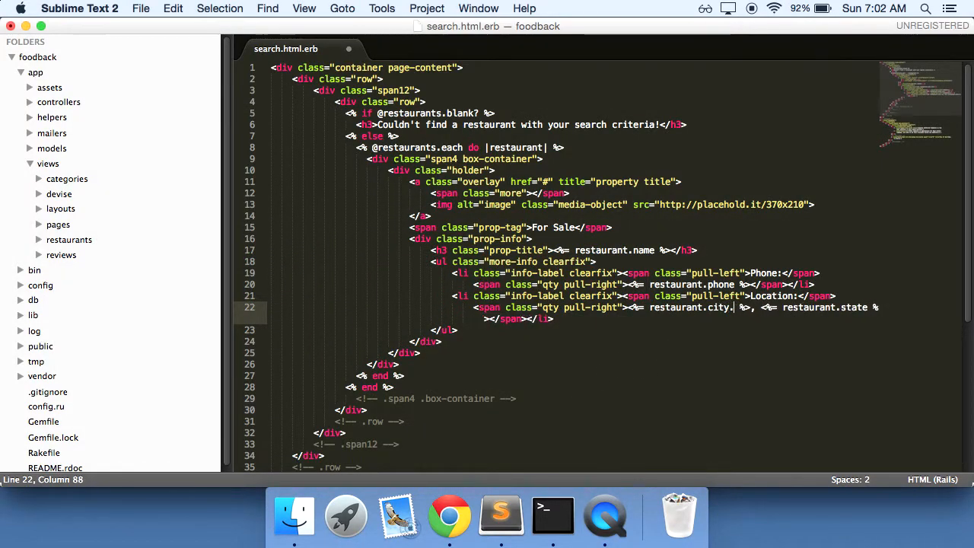
{"action": "type", "text": ".capitalize"}
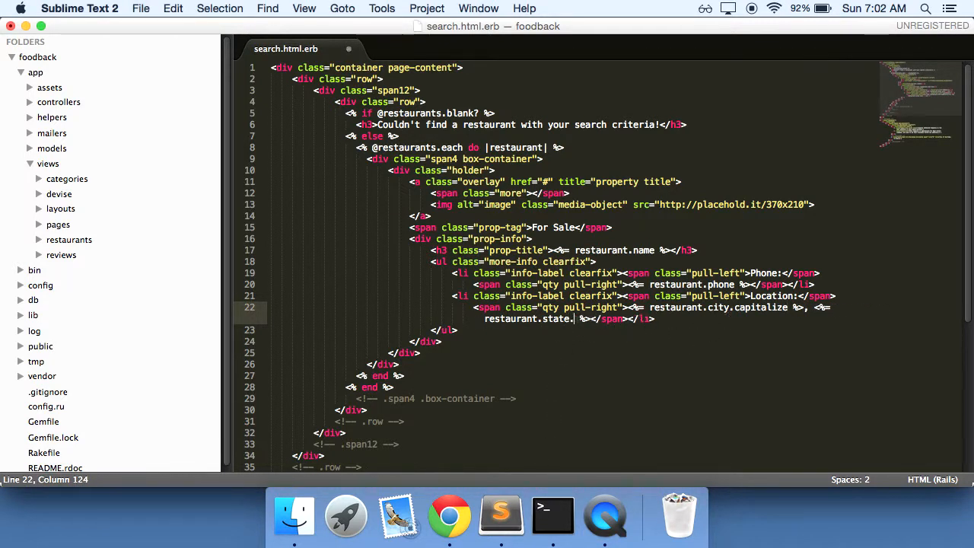
{"action": "left_click", "coordinate": [448, 514]}
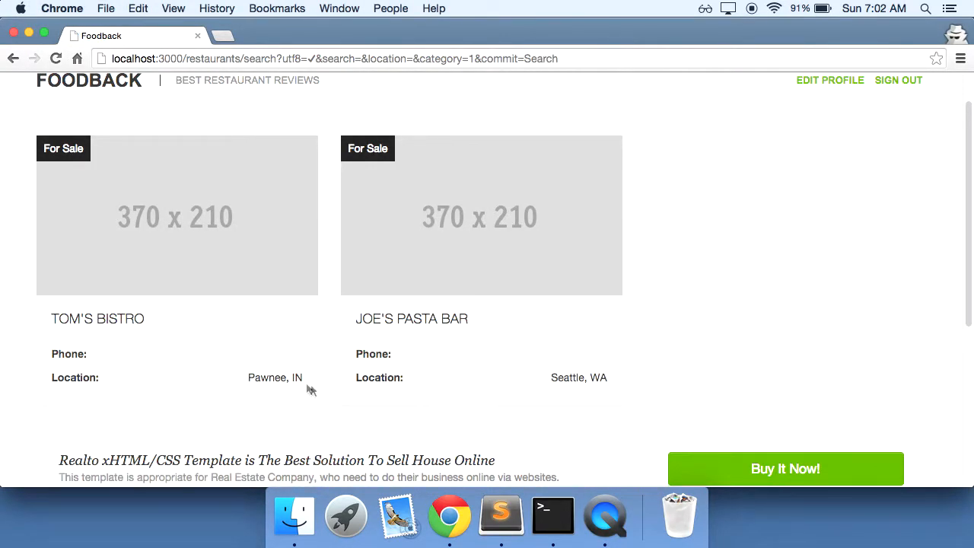
{"action": "mouse_move", "coordinate": [365, 353]}
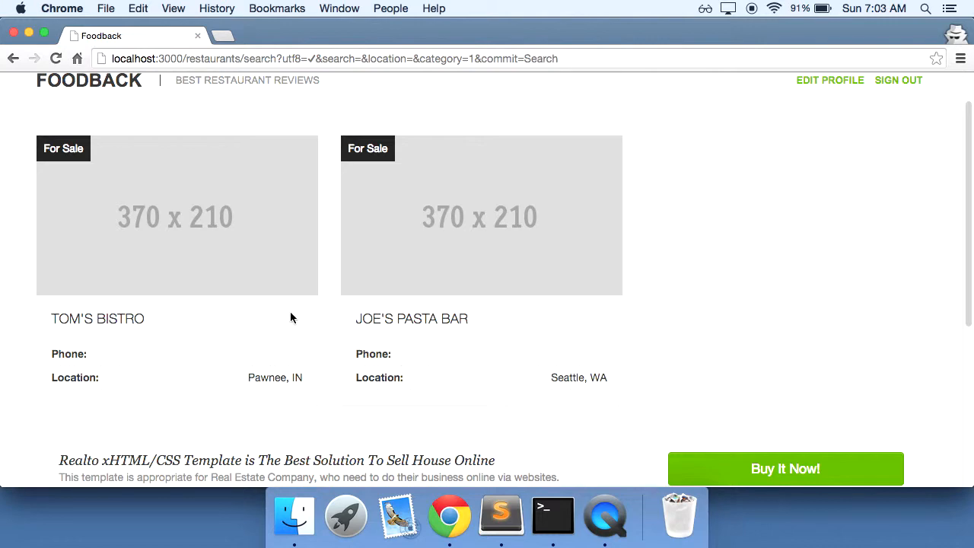
Make each card title a link with link_to restaurant.name, restaurant and verify on the results page.
{"action": "left_click", "coordinate": [500, 515]}
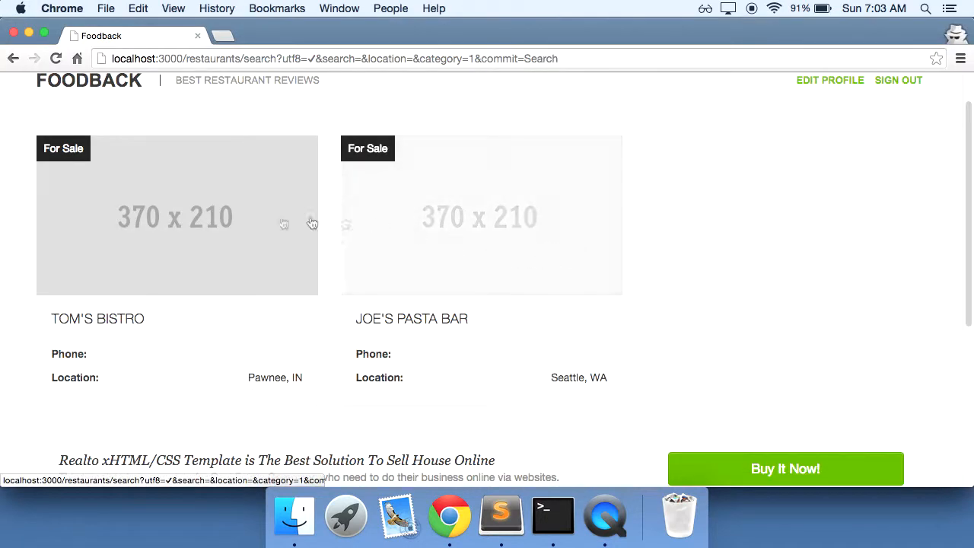
{"action": "mouse_move", "coordinate": [469, 228]}
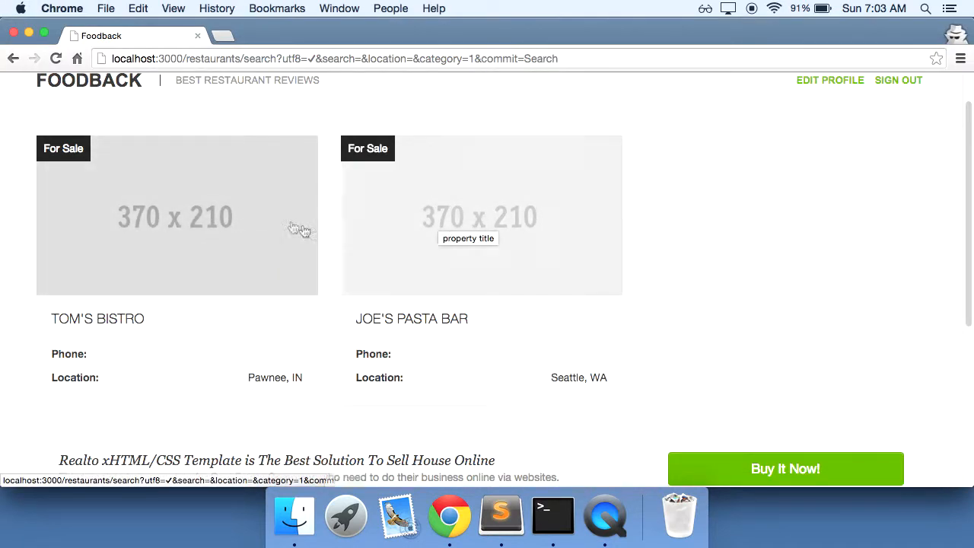
{"action": "mouse_move", "coordinate": [308, 242]}
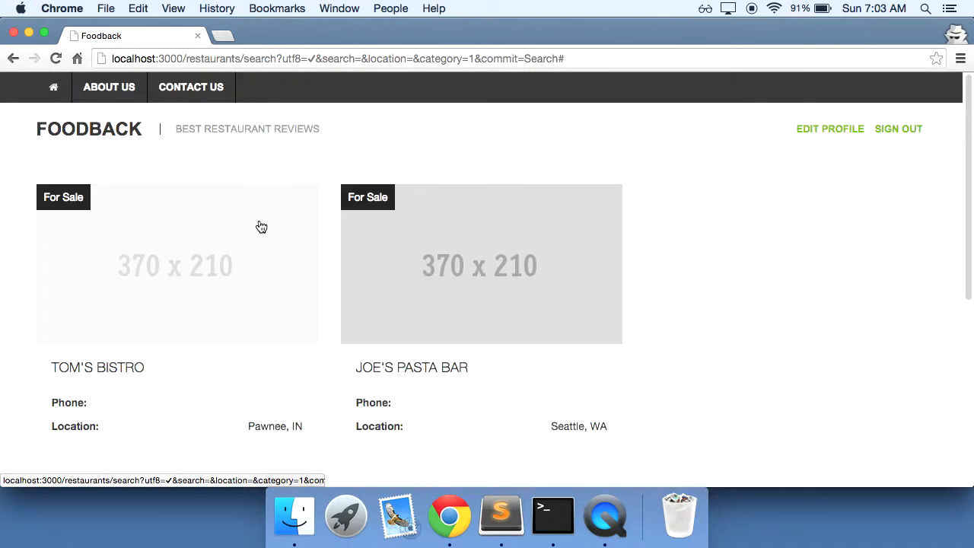
{"action": "scroll", "scroll_direction": "down", "scroll_amount": 3}
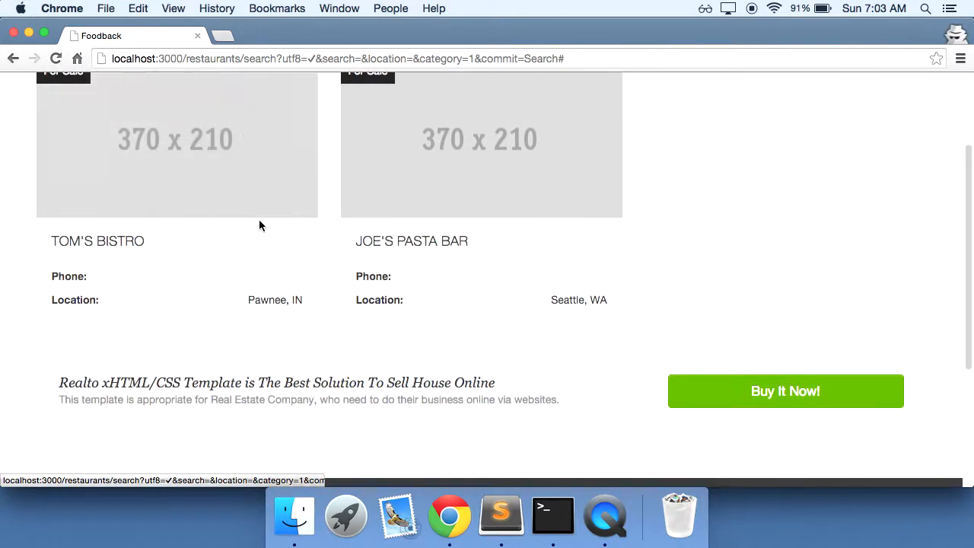
{"action": "scroll", "scroll_direction": "up", "scroll_amount": 3}
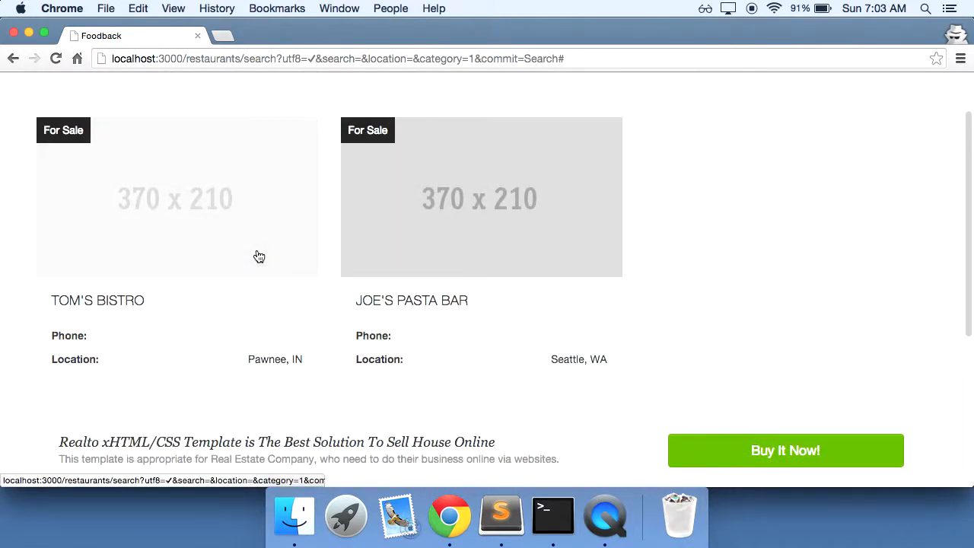
{"action": "mouse_move", "coordinate": [160, 268]}
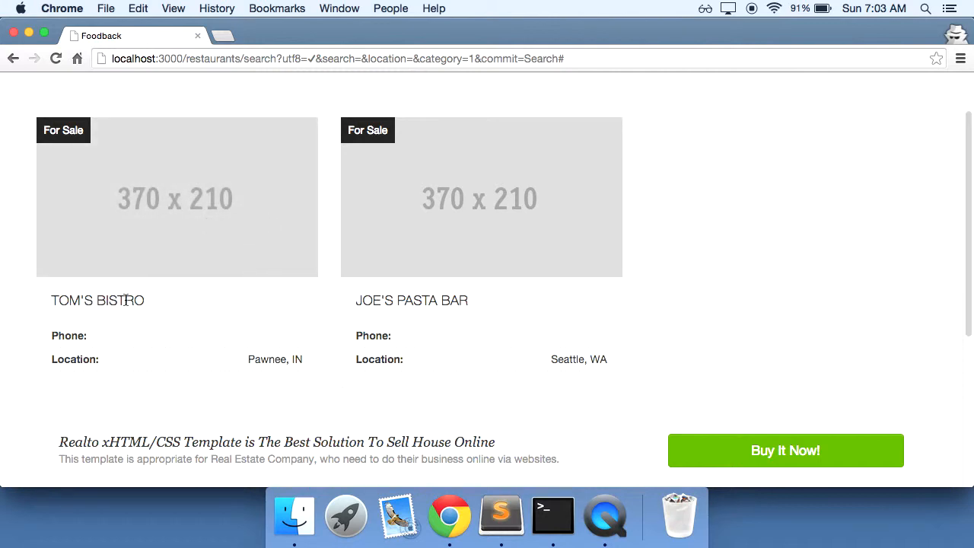
{"action": "mouse_move", "coordinate": [666, 289]}
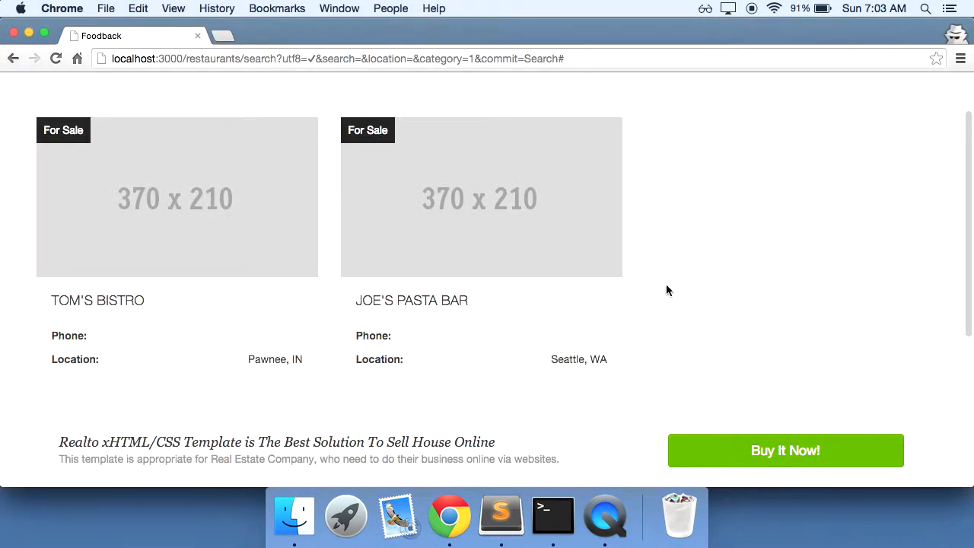
{"action": "left_click", "coordinate": [500, 515]}
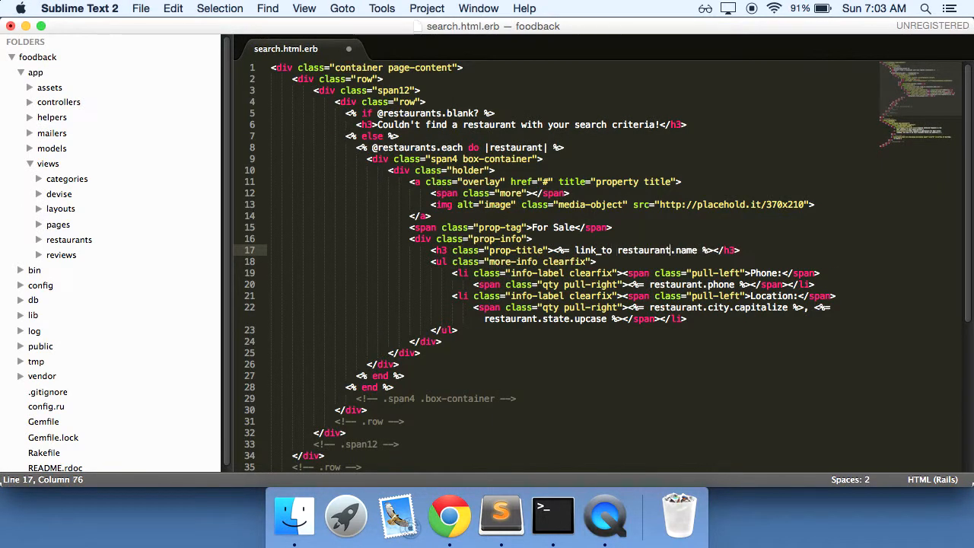
{"action": "type", "text": ", resta"}
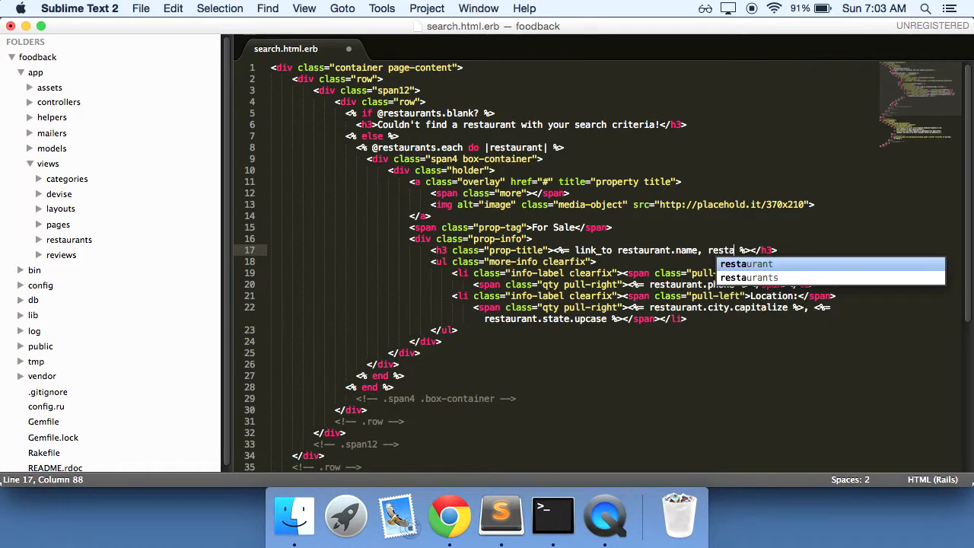
{"action": "left_click", "coordinate": [448, 516]}
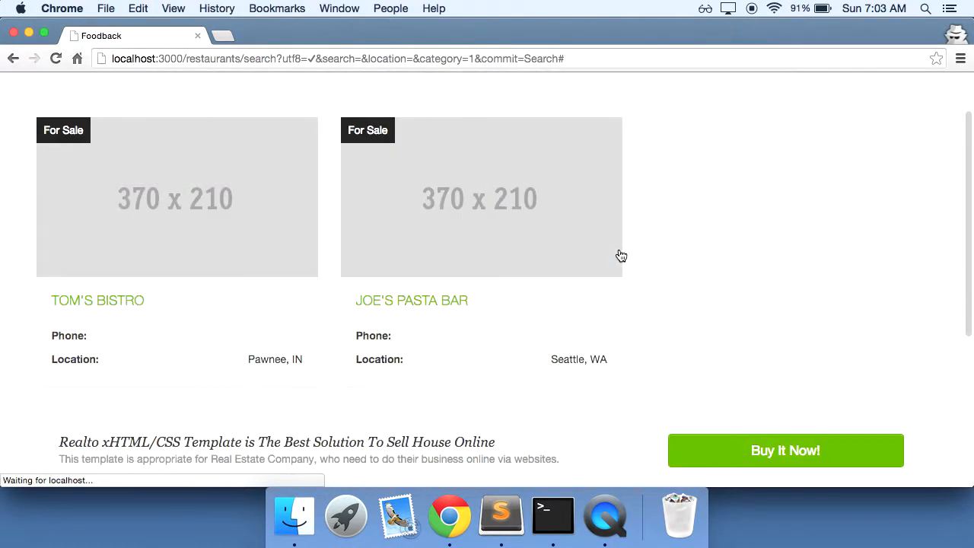
Check the linked restaurant names in Chrome, then return to search.html.erb in Sublime Text.
{"action": "left_click", "coordinate": [97, 300]}
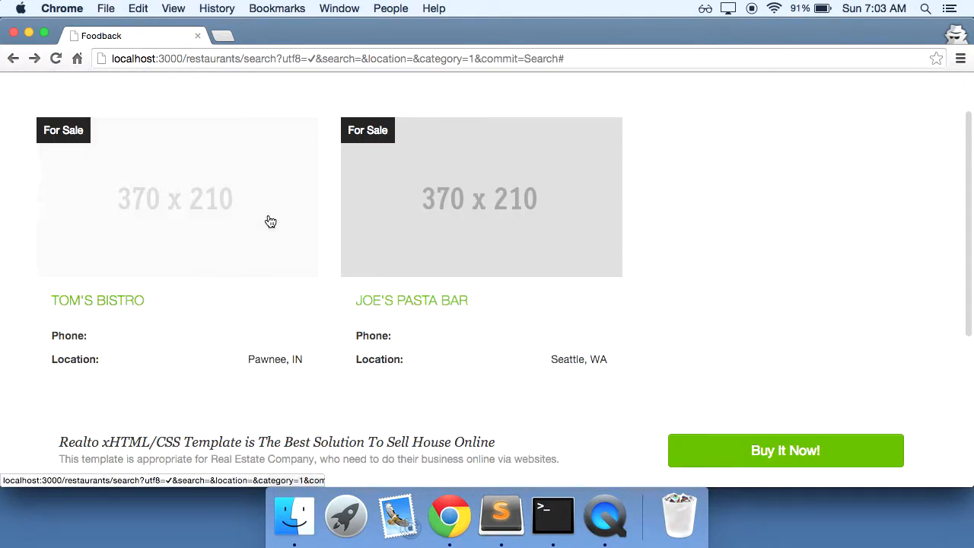
{"action": "left_click", "coordinate": [499, 515]}
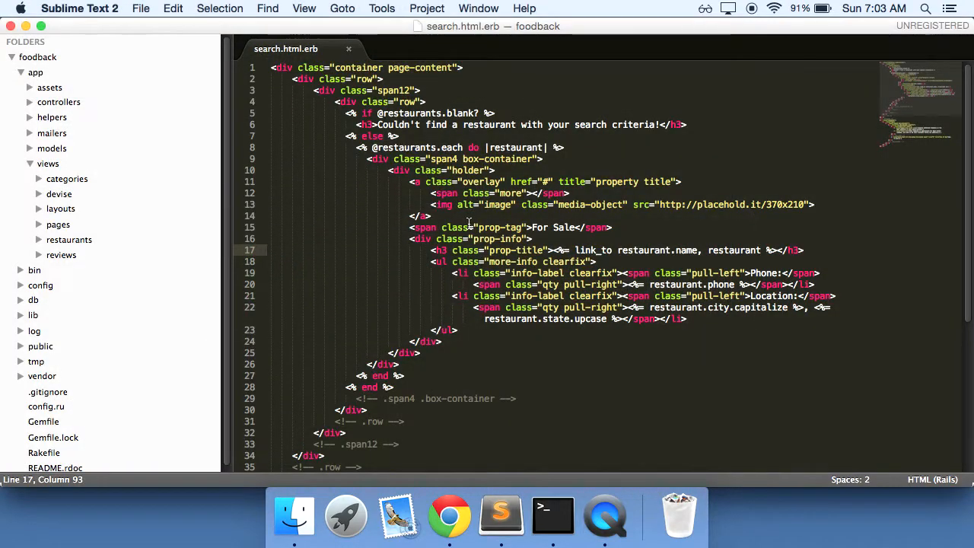
{"action": "mouse_move", "coordinate": [674, 204]}
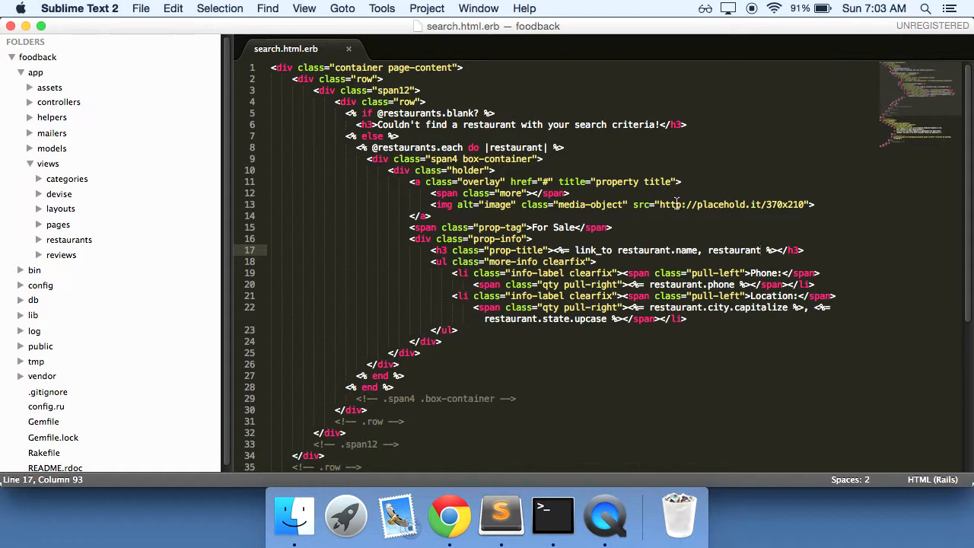
Switch from the reviewed search.html.erb template back to the Chrome results page.
{"action": "left_click", "coordinate": [447, 514]}
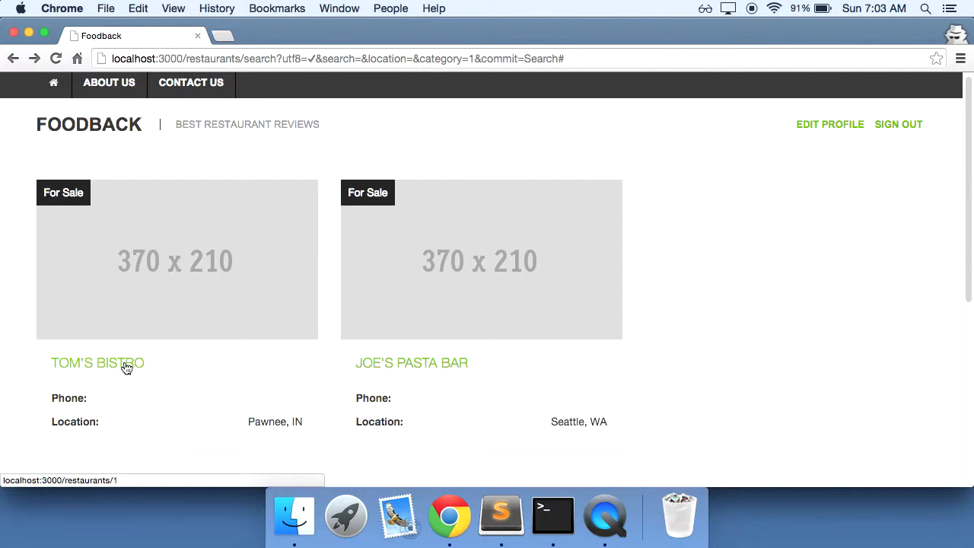
Follow the Tom's Bistro result link to confirm it opens /restaurants/1.
{"action": "left_click", "coordinate": [97, 363]}
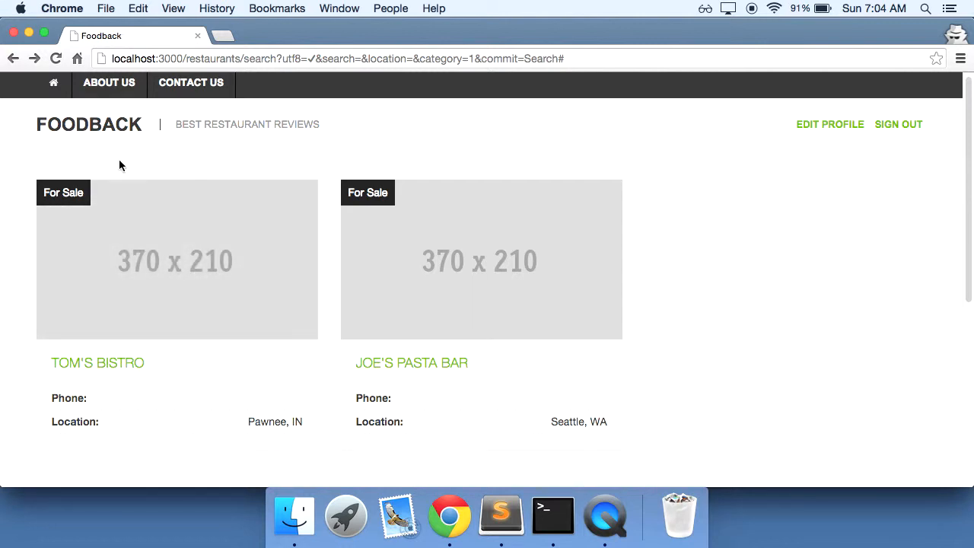
{"action": "mouse_move", "coordinate": [369, 386]}
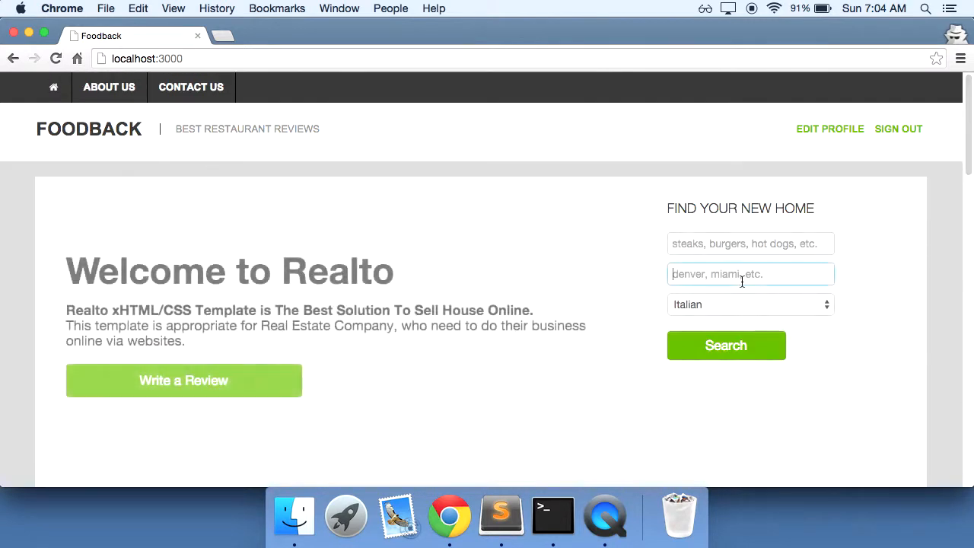
Search Italian restaurants in 'seattle' and confirm only Joe's Pasta Bar, Seattle, WA returns.
{"action": "type", "text": "seattle"}
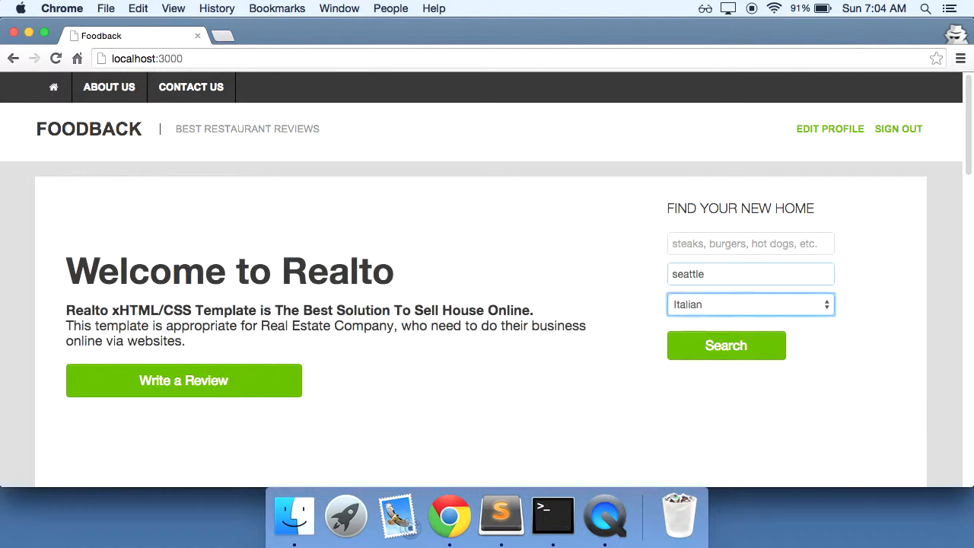
{"action": "left_click", "coordinate": [749, 274]}
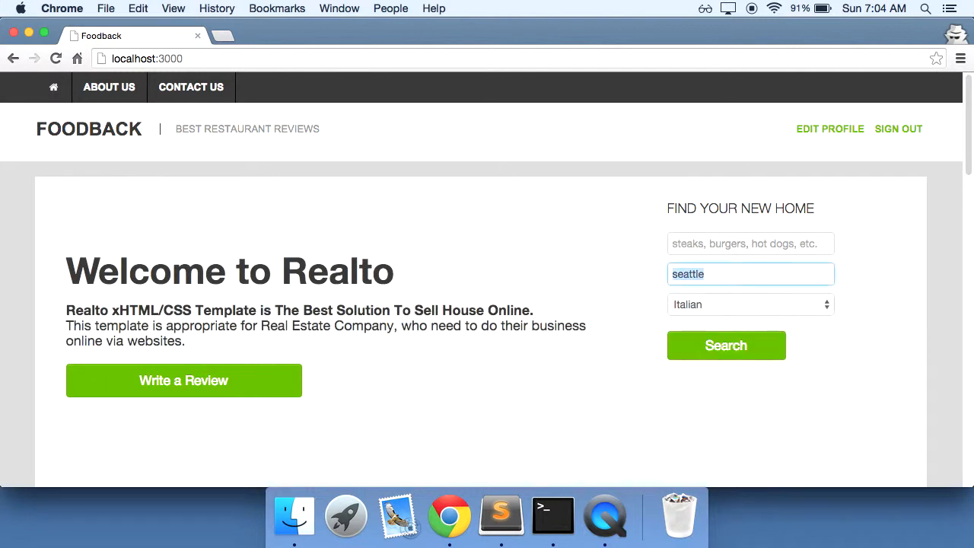
{"action": "left_click", "coordinate": [725, 344]}
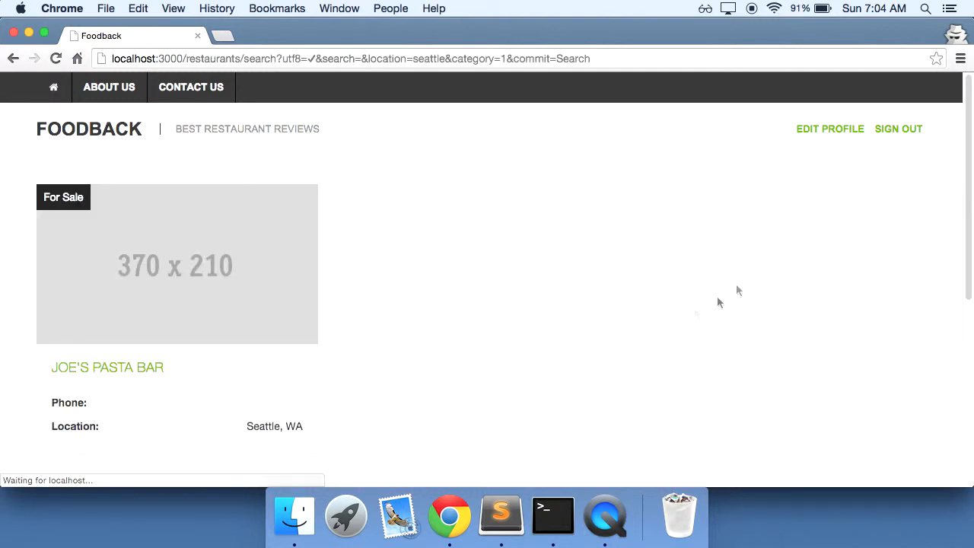
{"action": "mouse_move", "coordinate": [132, 377]}
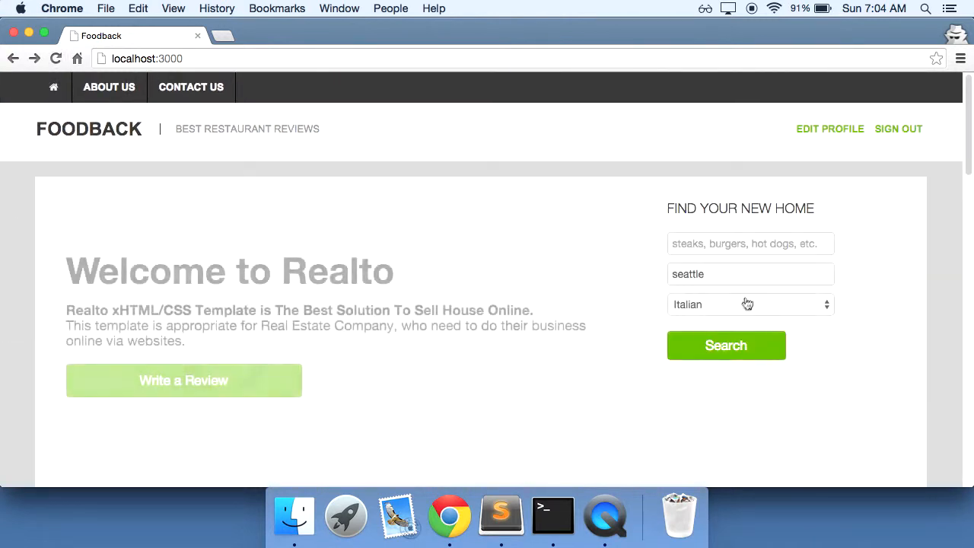
Search the Asian category and confirm Bill's Chinese Takeout, New York, NY is the only result.
{"action": "left_click", "coordinate": [749, 304]}
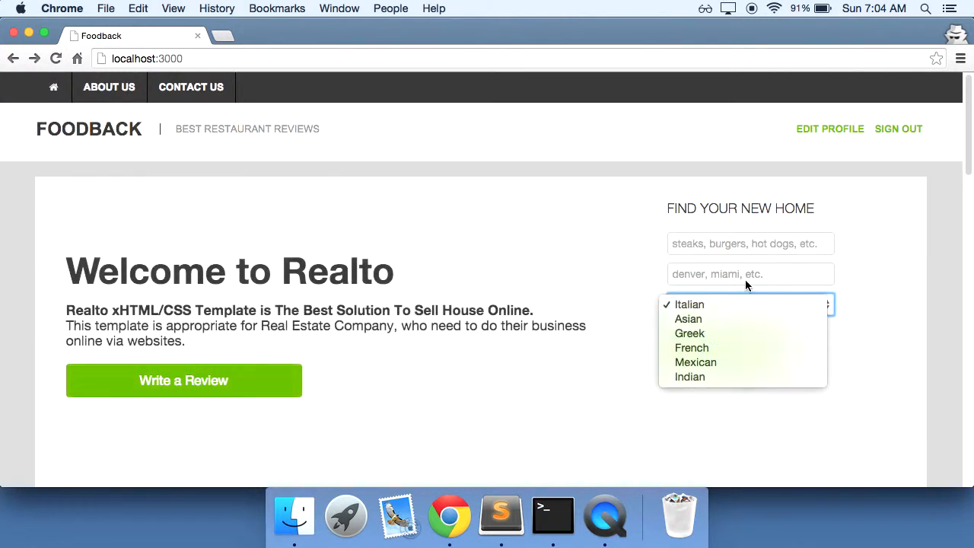
{"action": "left_click", "coordinate": [688, 320]}
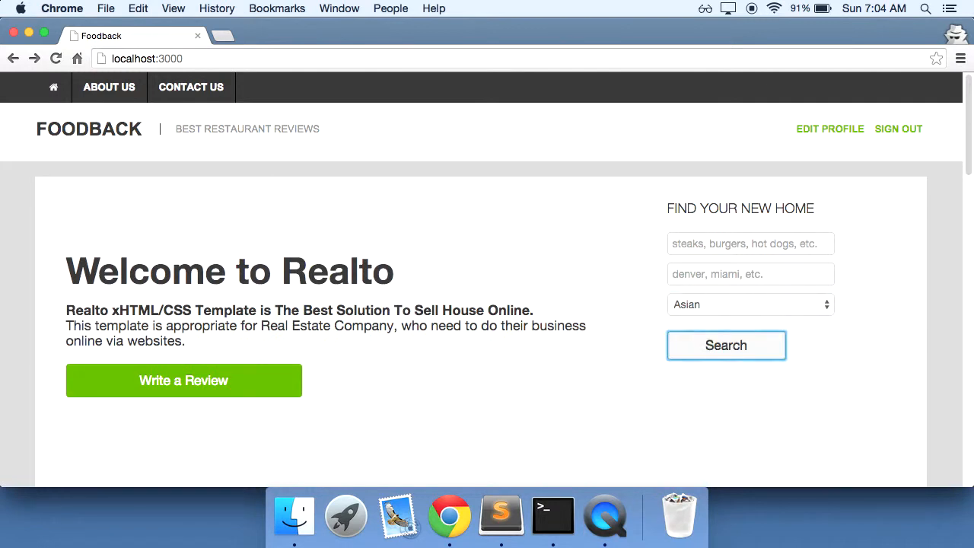
{"action": "left_click", "coordinate": [724, 344]}
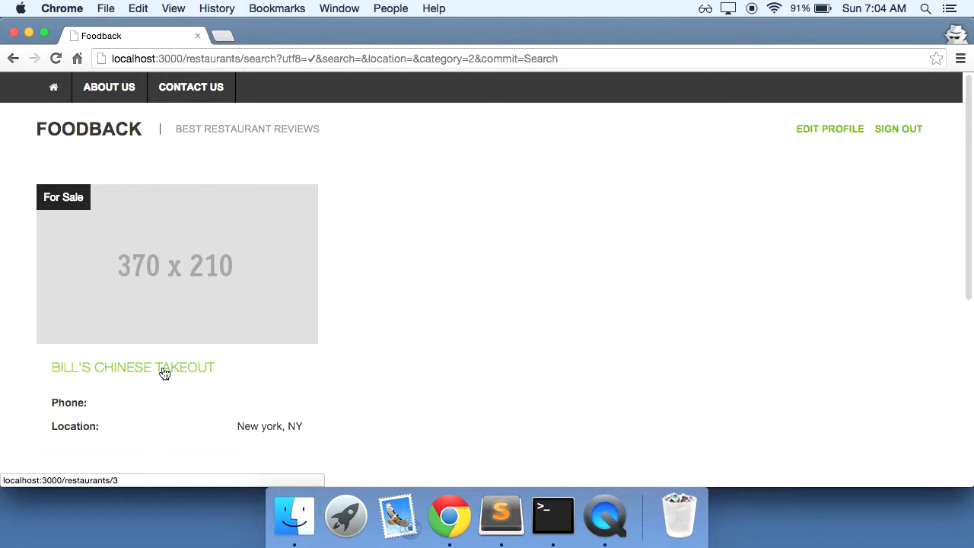
{"action": "scroll", "scroll_direction": "down", "scroll_amount": 3}
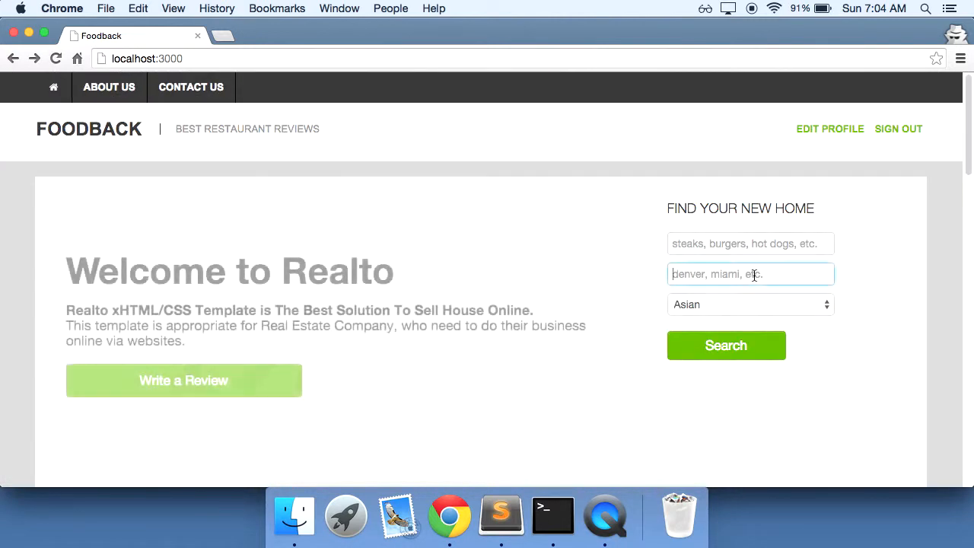
Search Italian restaurants and confirm Tom's Bistro (Pawnee, IN) and Joe's Pasta Bar (Seattle, WA) appear.
{"action": "type", "text": "pawnee"}
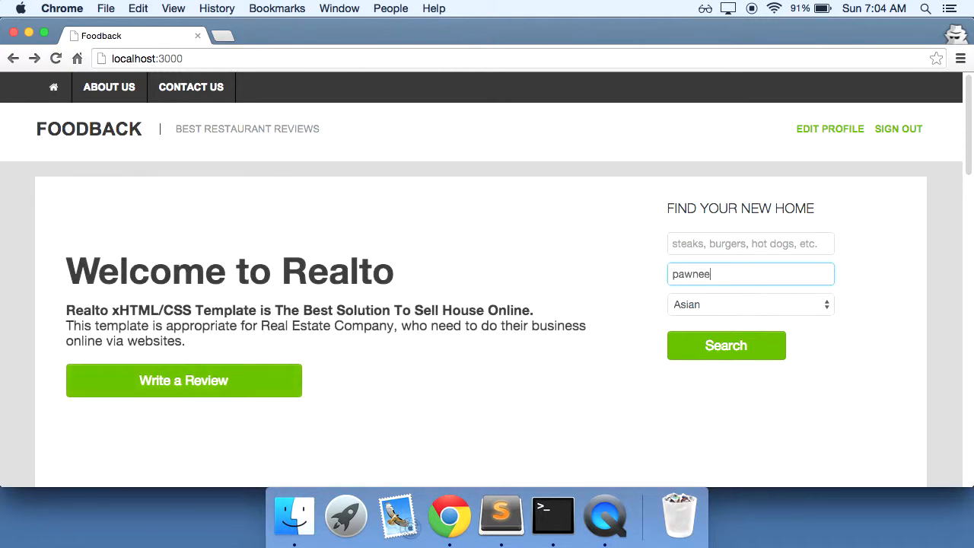
{"action": "left_click", "coordinate": [725, 344]}
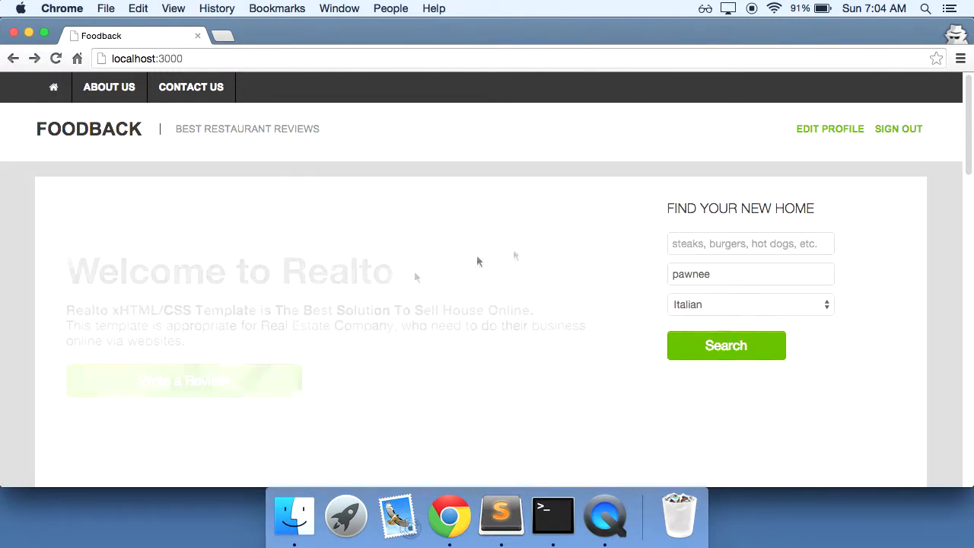
{"action": "left_click", "coordinate": [725, 344]}
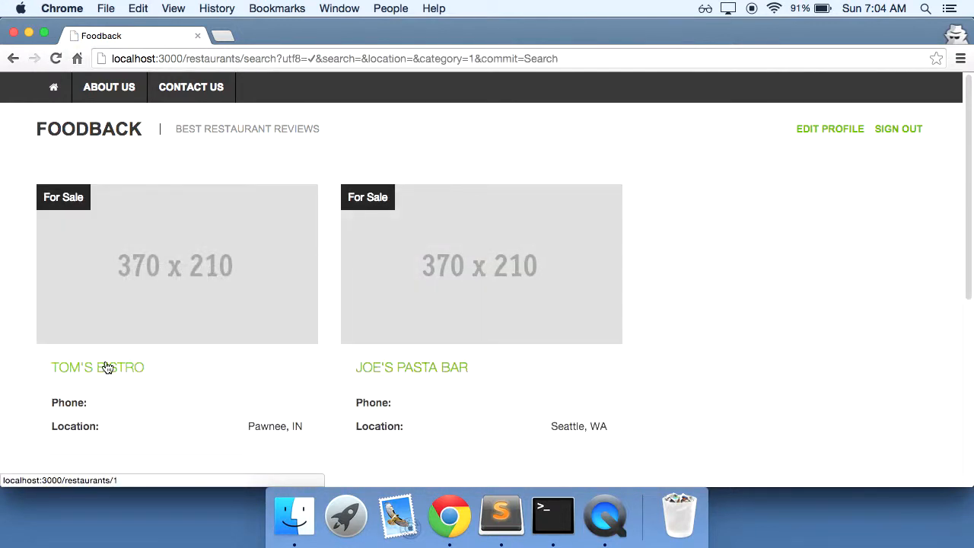
{"action": "mouse_move", "coordinate": [234, 394]}
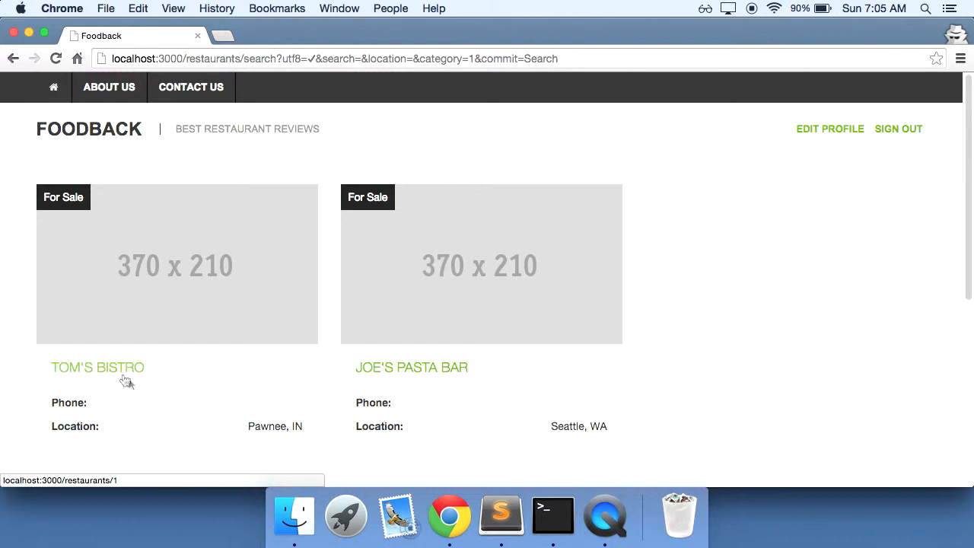
{"action": "mouse_move", "coordinate": [533, 401]}
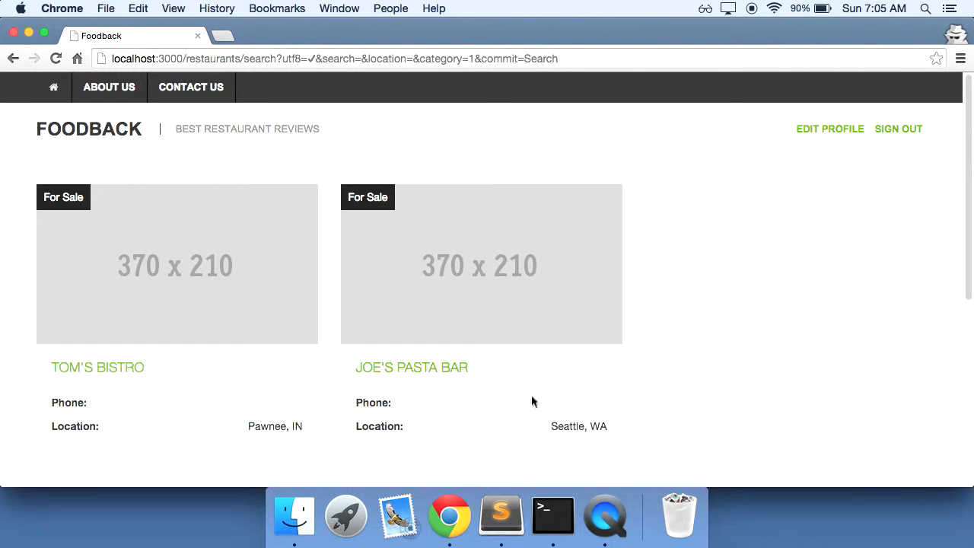
{"action": "mouse_move", "coordinate": [522, 379]}
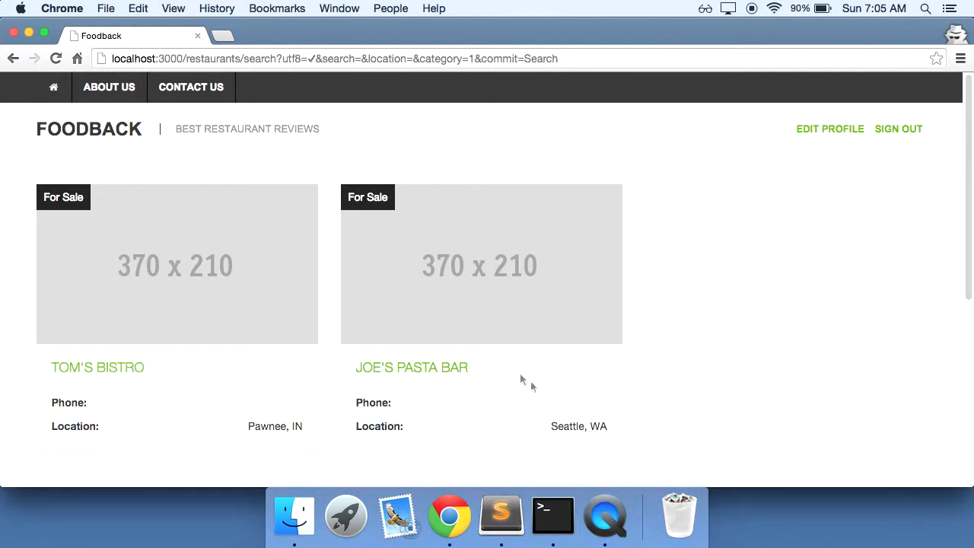
{"action": "mouse_move", "coordinate": [439, 362]}
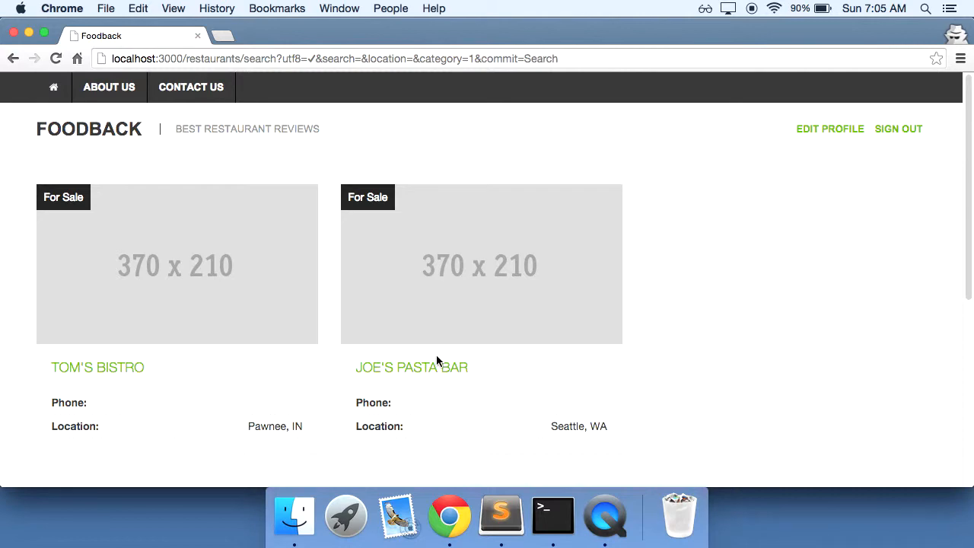